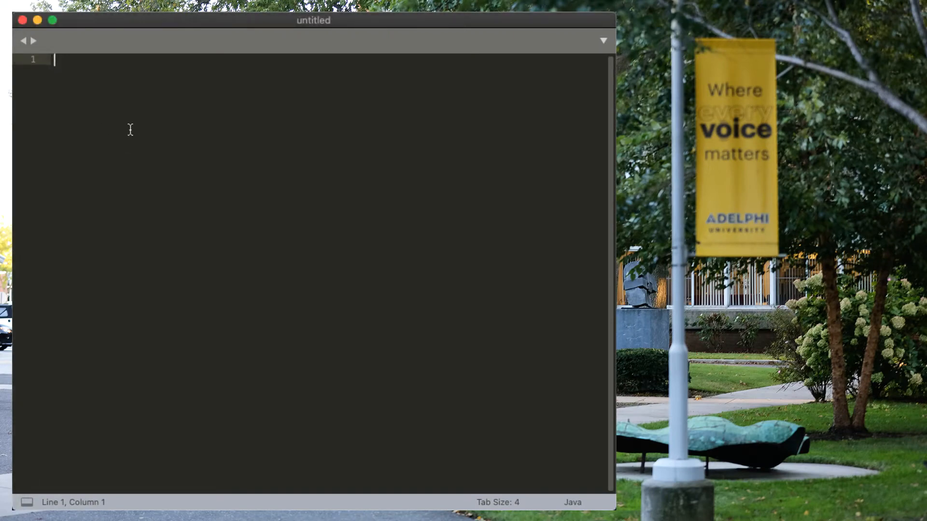
- Add a JDBC import comment and the line import java.sql.*;
text(//)
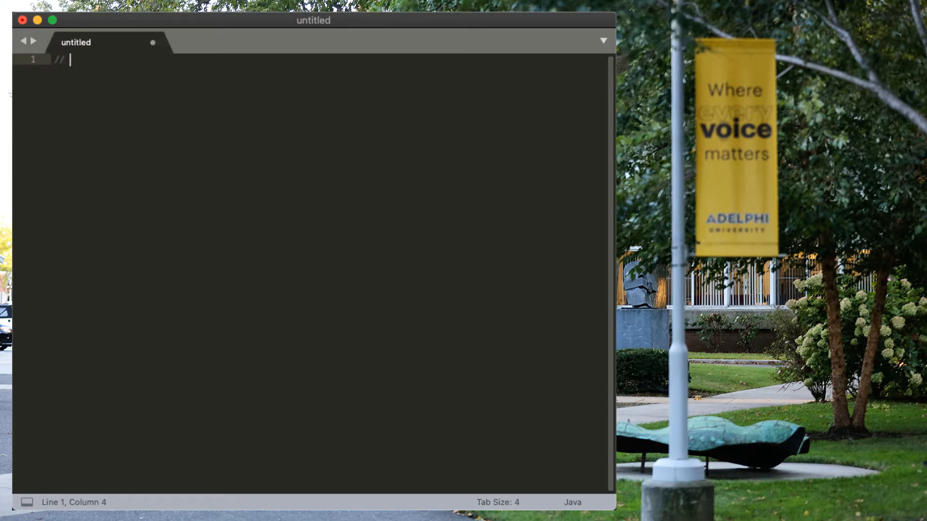
text(import)
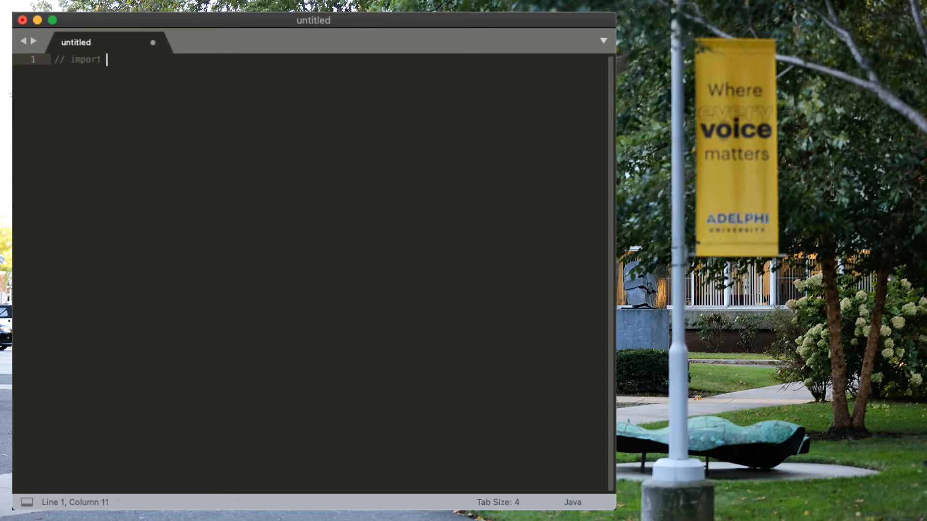
text(JDBC drivers)
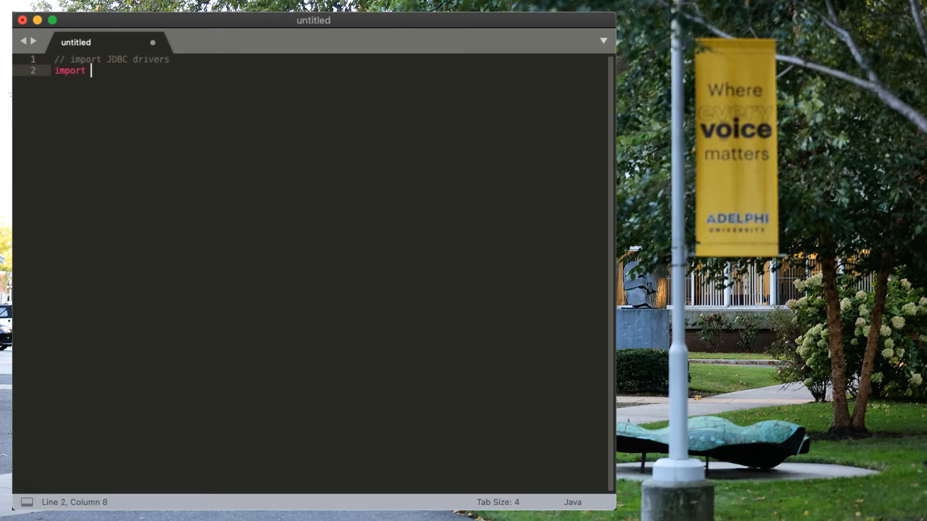
text(java.sql.)
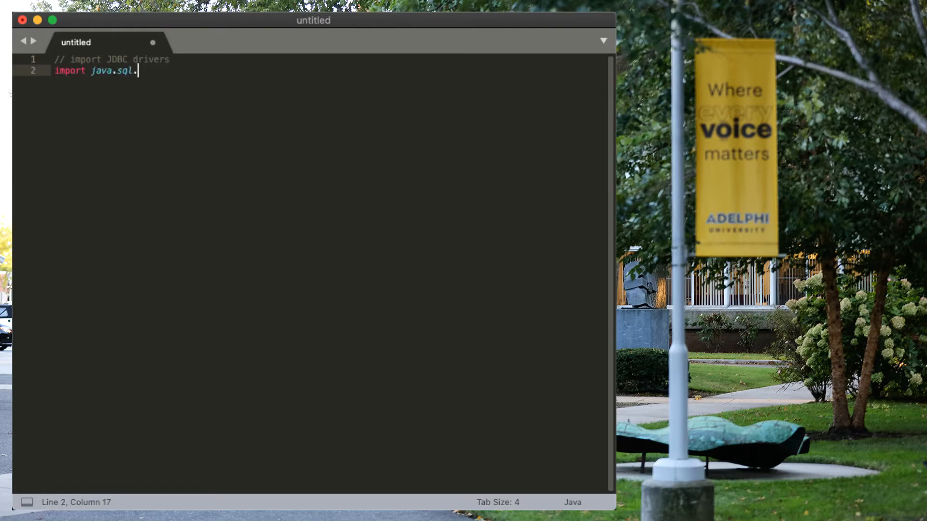
text(*;)
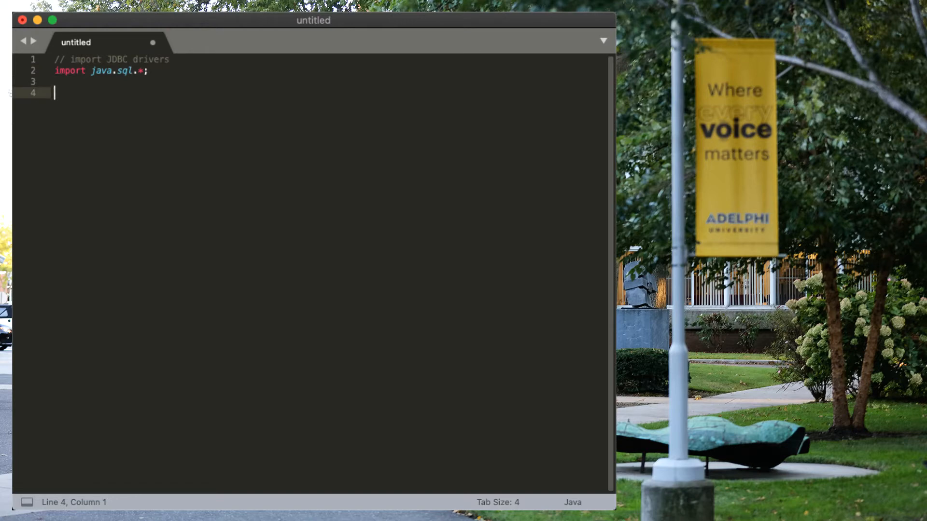
- Declare public class JavaPsqlDemo with a public static void main(String[] args) method
text(publc)
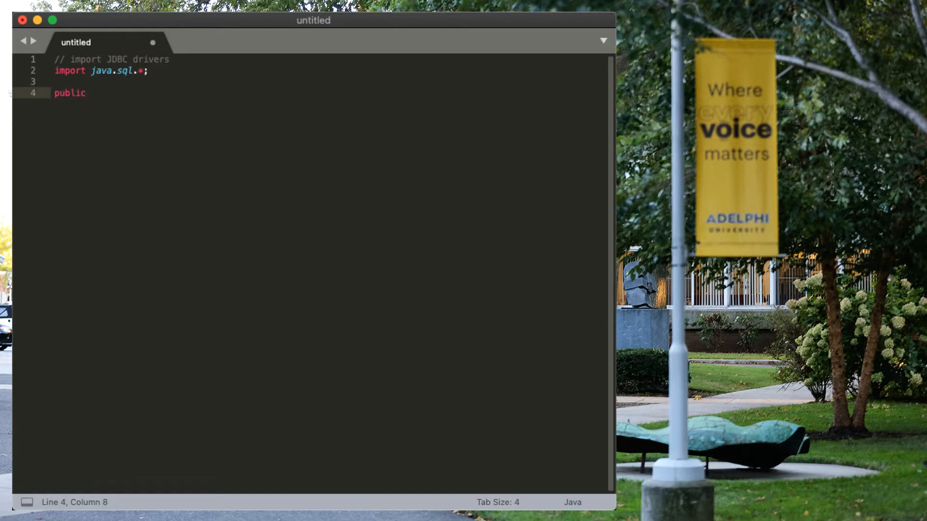
text(class Java)
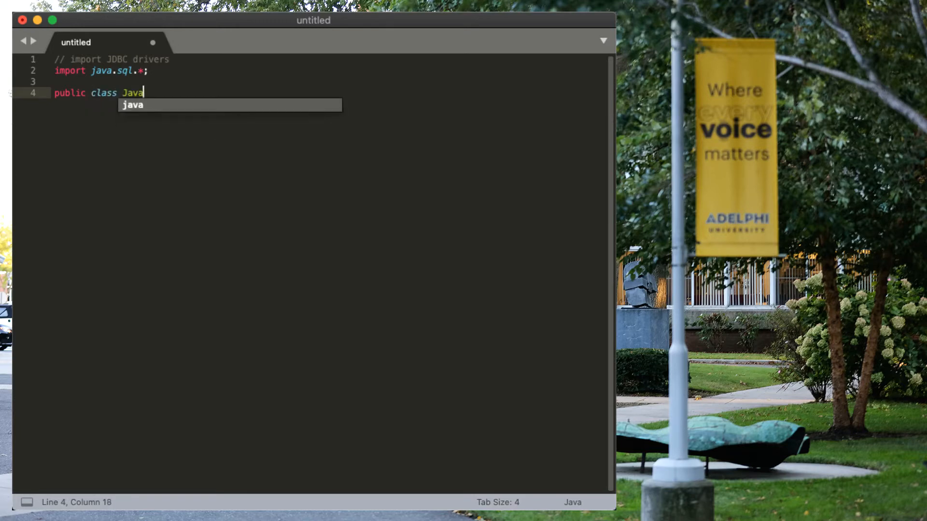
text(PsqlDemo {)
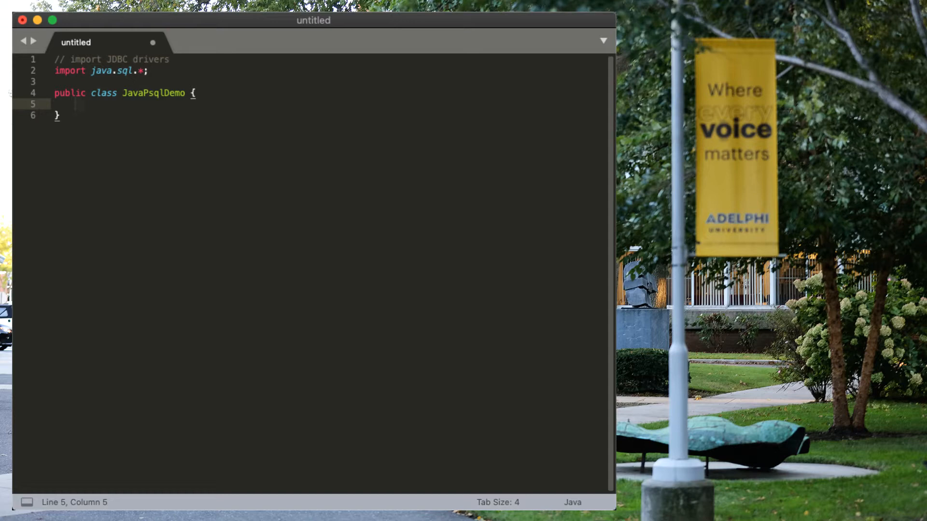
text(public static)
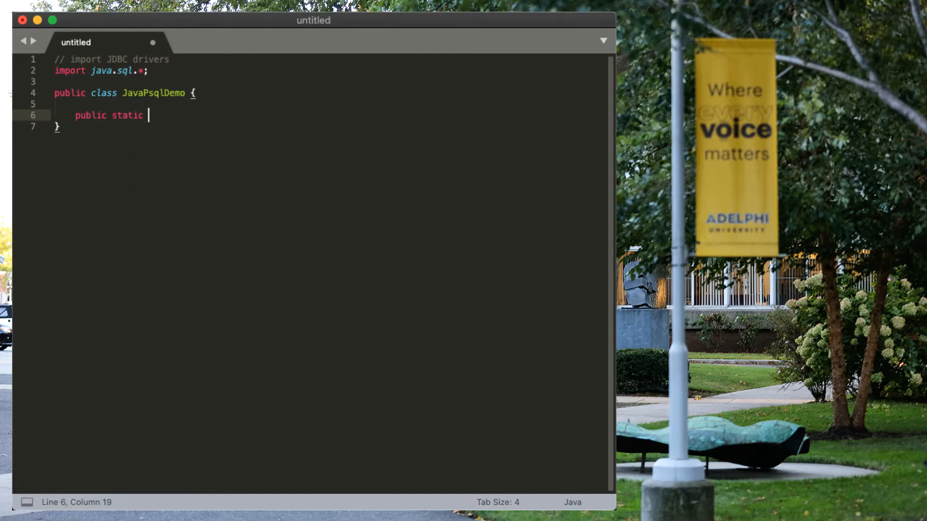
text(void main(String[] args) {)
text(//)
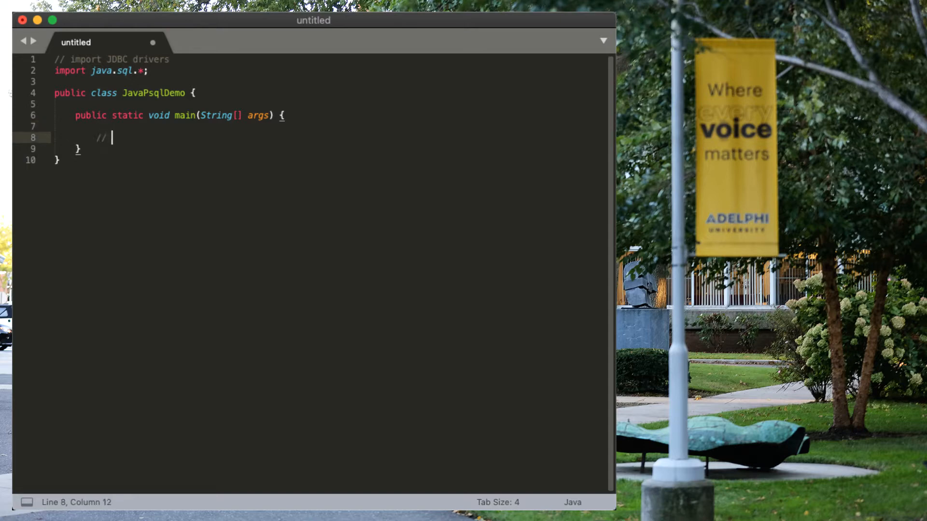
- Inside main, add a comment and declare Connection conn;
text(cre)
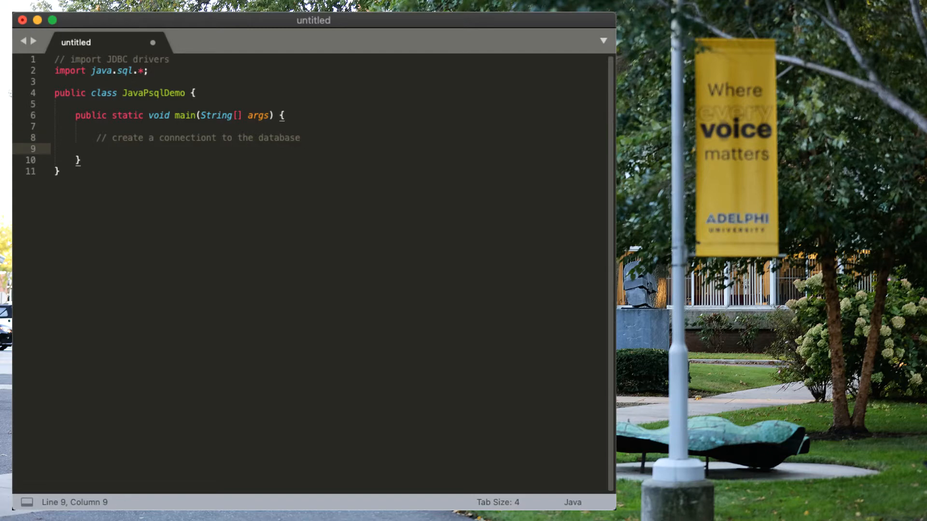
text(Connection conn;)
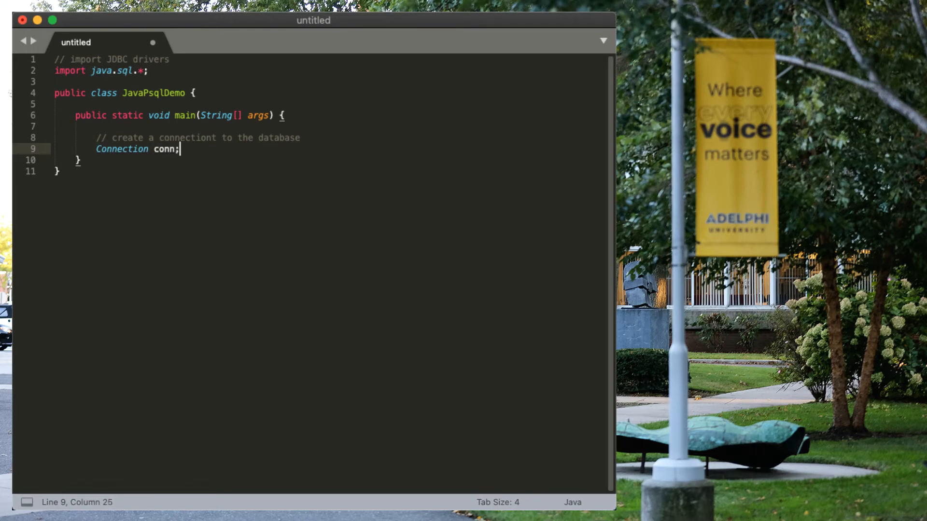
key(Return)
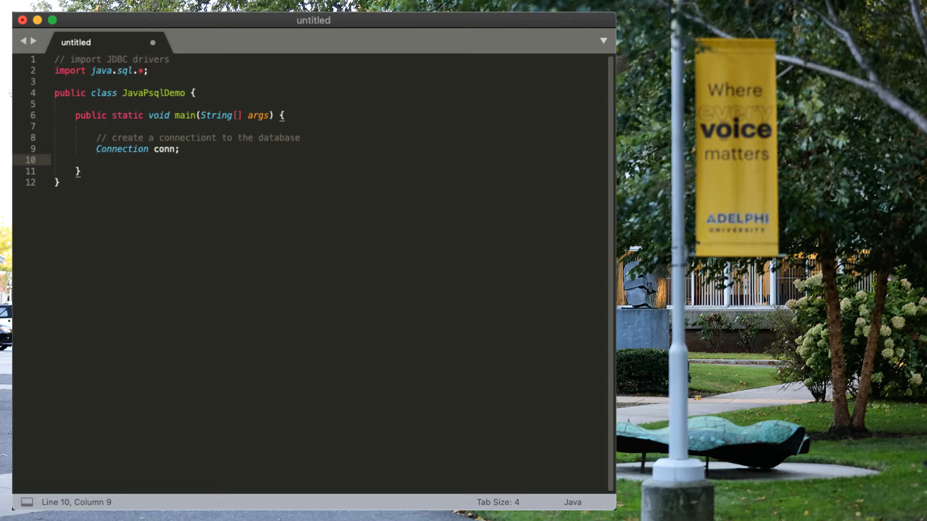
- Open a try block assigning conn = DriverManager.getConnect("jdbc:postgresql:kees");
text(try {)
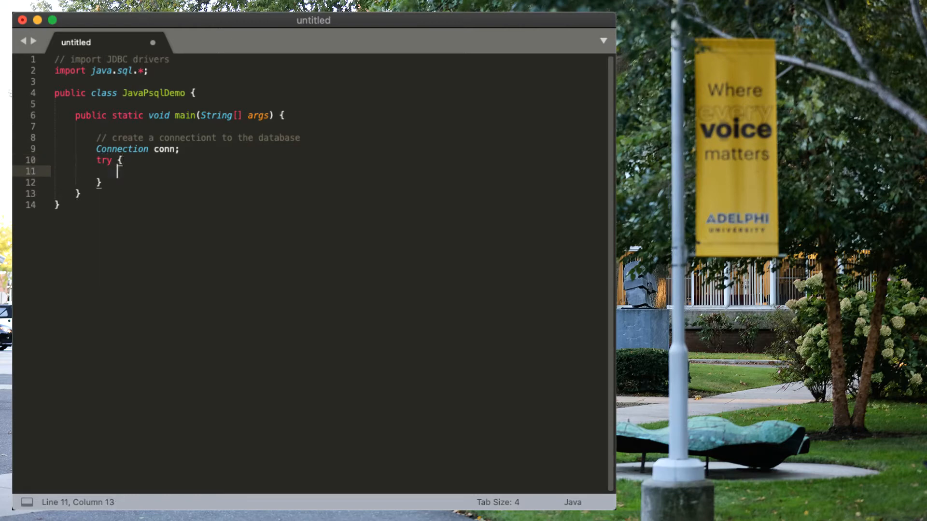
text(conn = DriverManager)
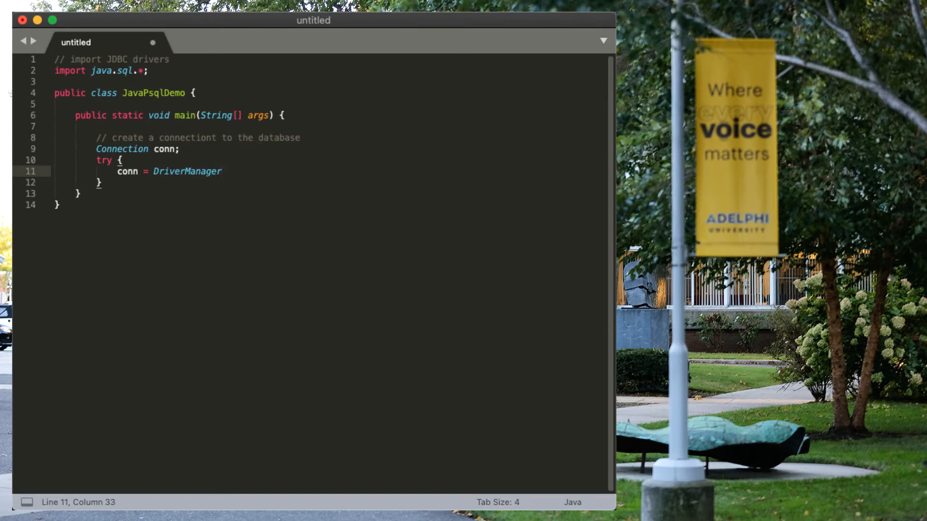
text(.getConnect)
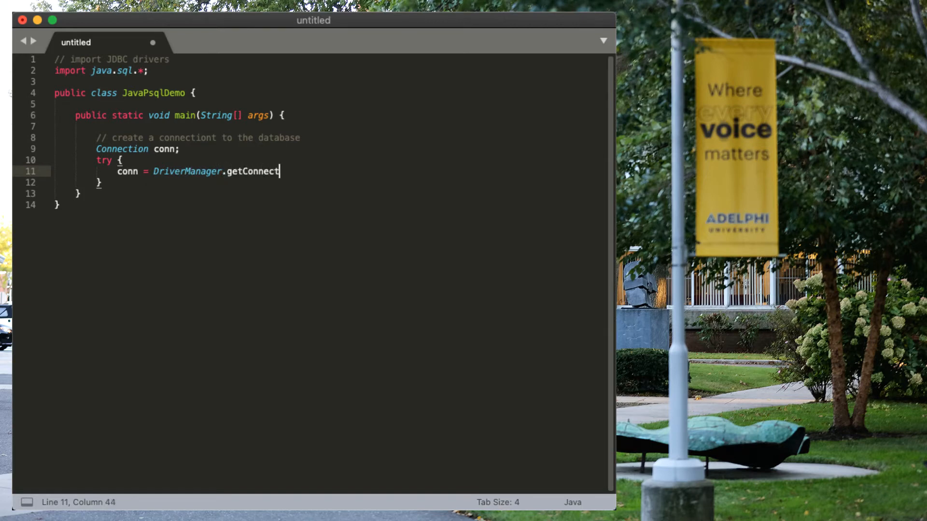
text(("jdbc")
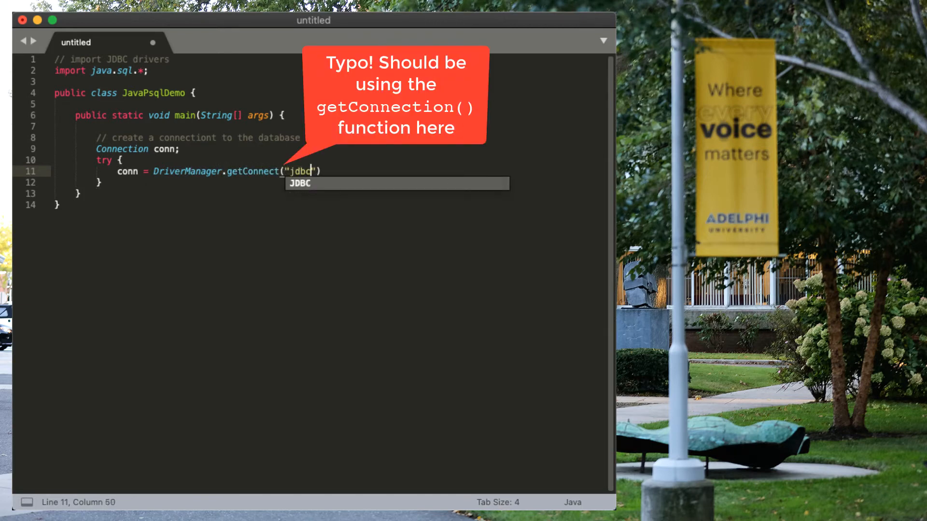
text(:postgresql)
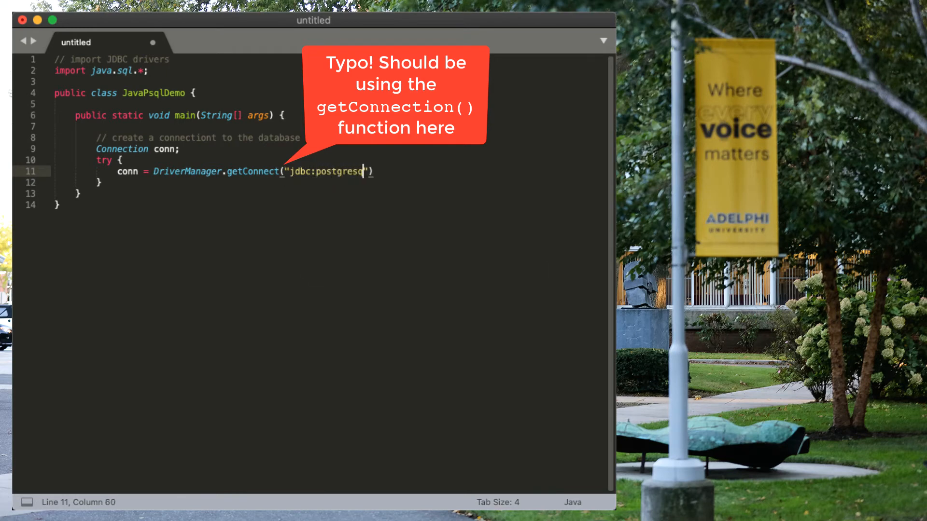
text(l:kees)
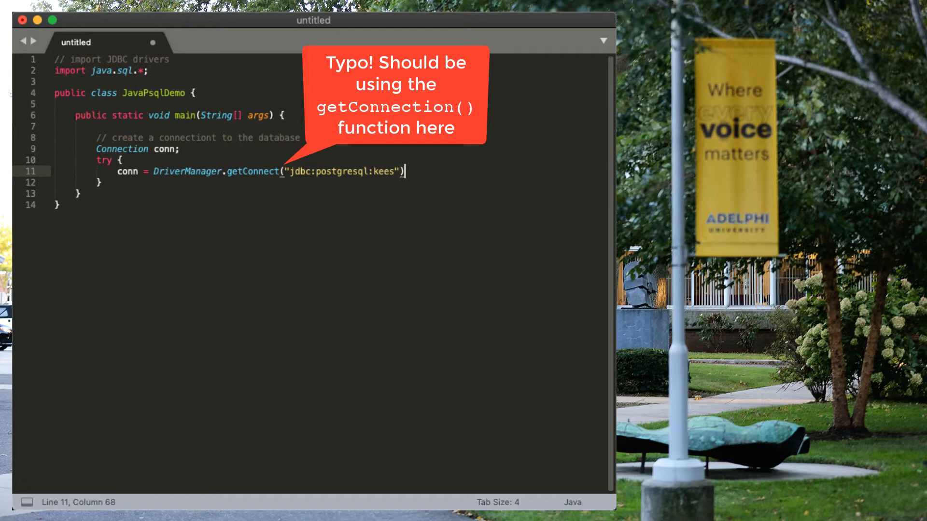
text(;)
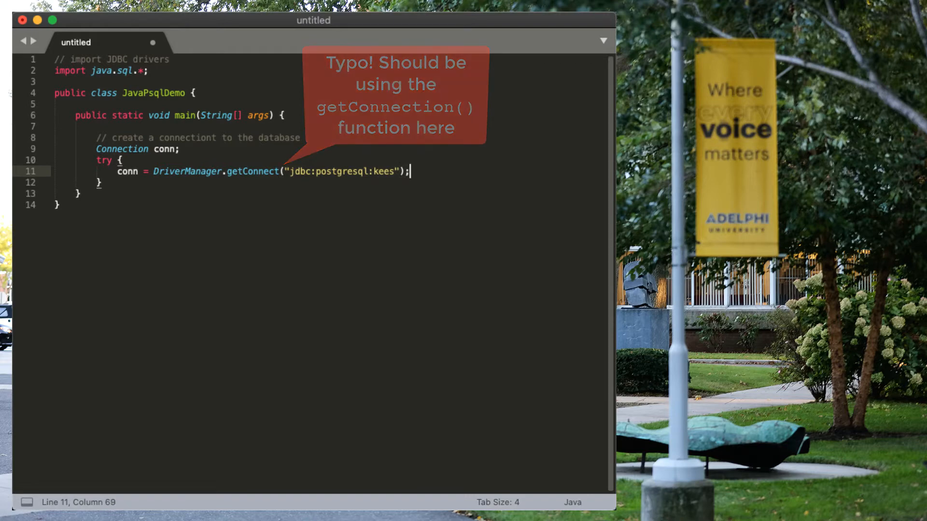
text( catch (Exception e) {)
key(Return)
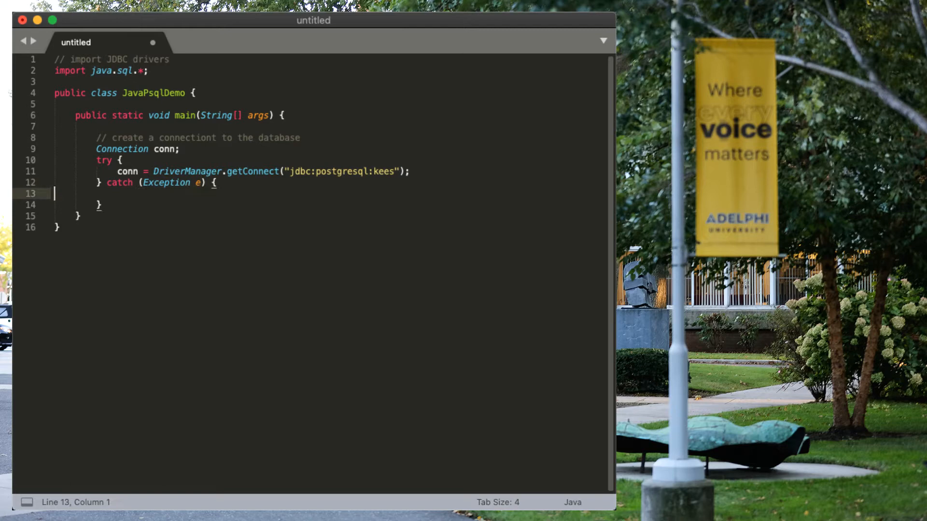
- Make the catch block print the error via System.err.printf and return, then add a blank line
text(System)
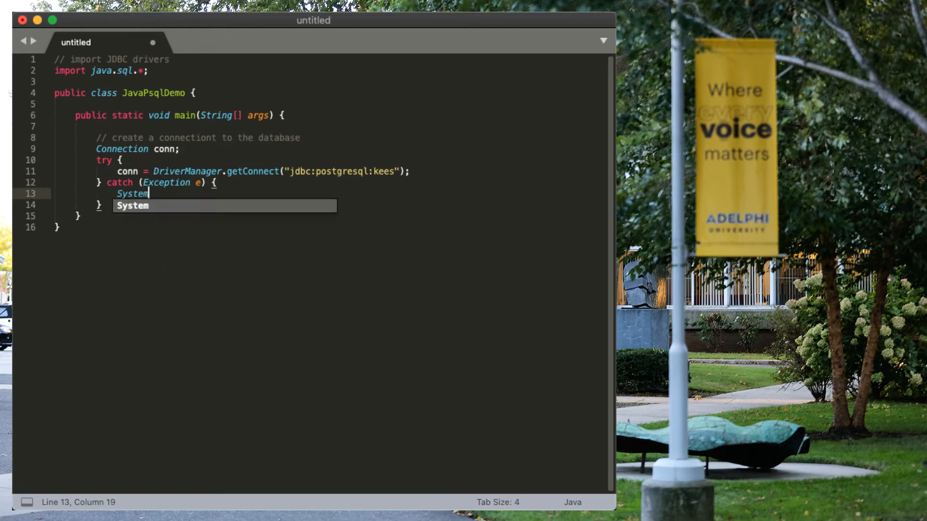
text(.err.printf)
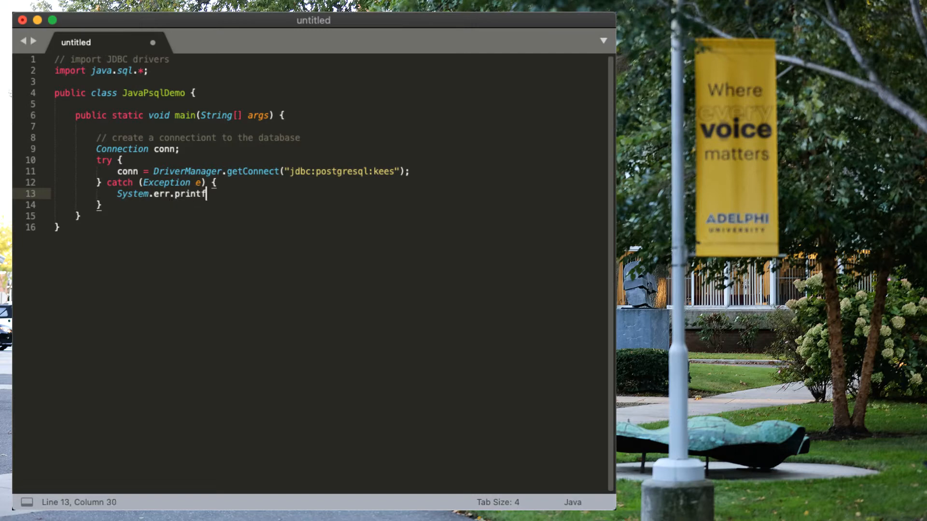
text(n)
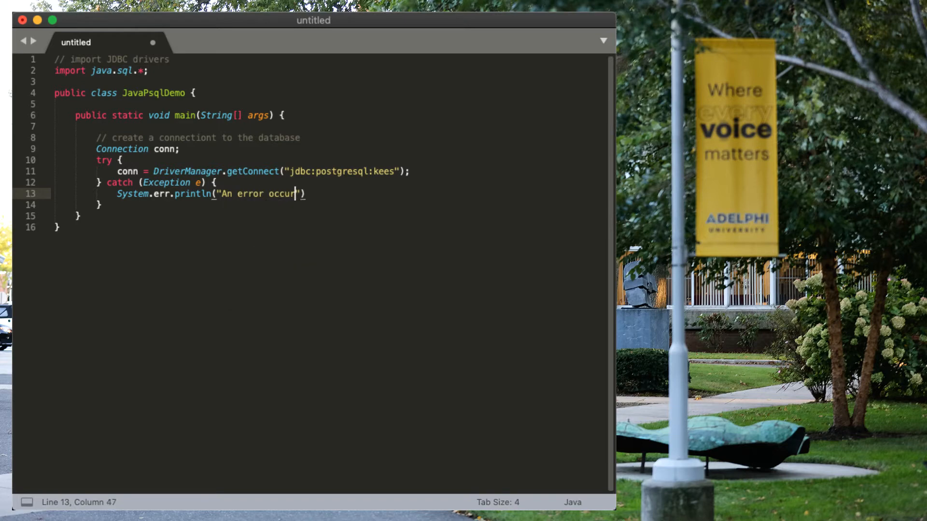
text(ed:)
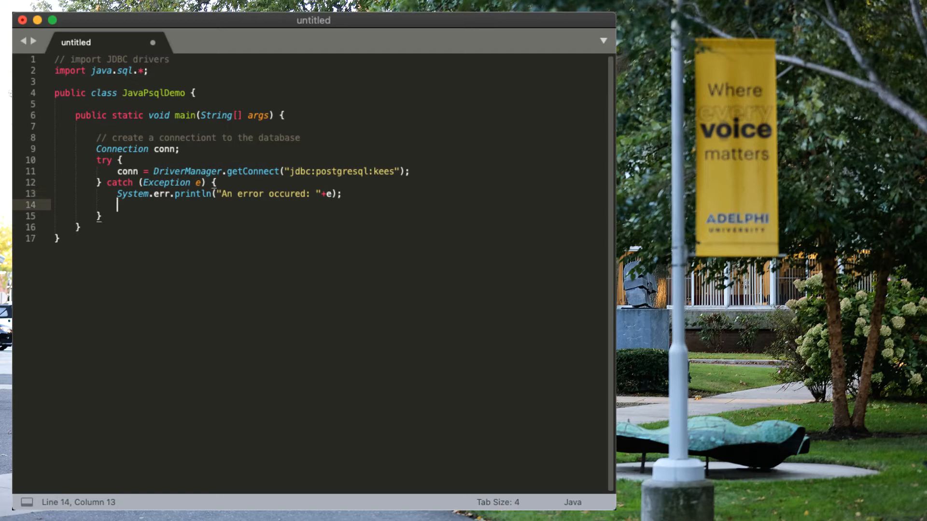
text(return;)
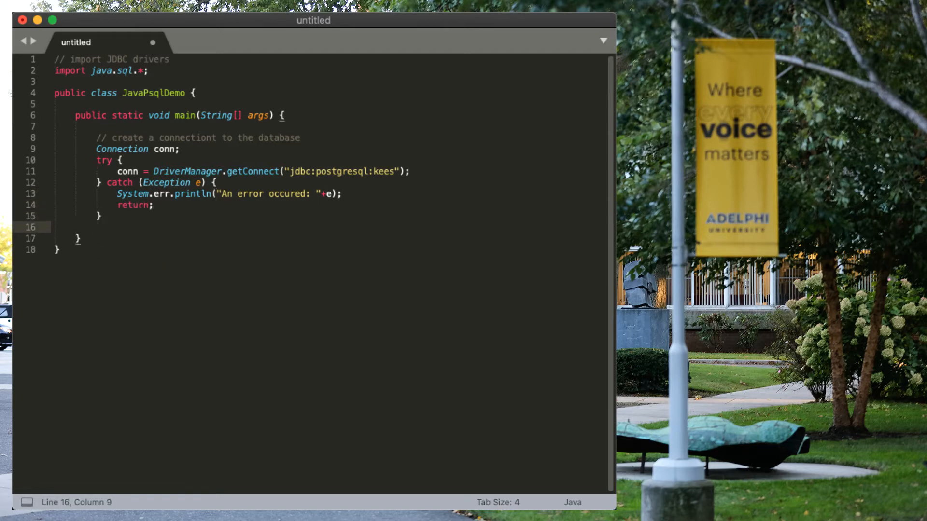
key(Return)
text(try {)
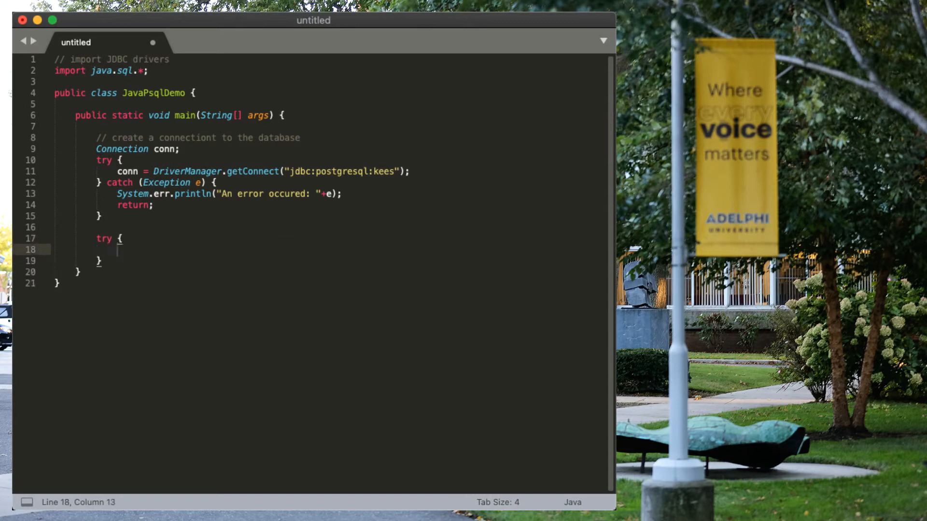
- Add a '// prepare a statement' comment and prepare PreparedStatement st selecting grades by courseid
text(// parepare a statement)
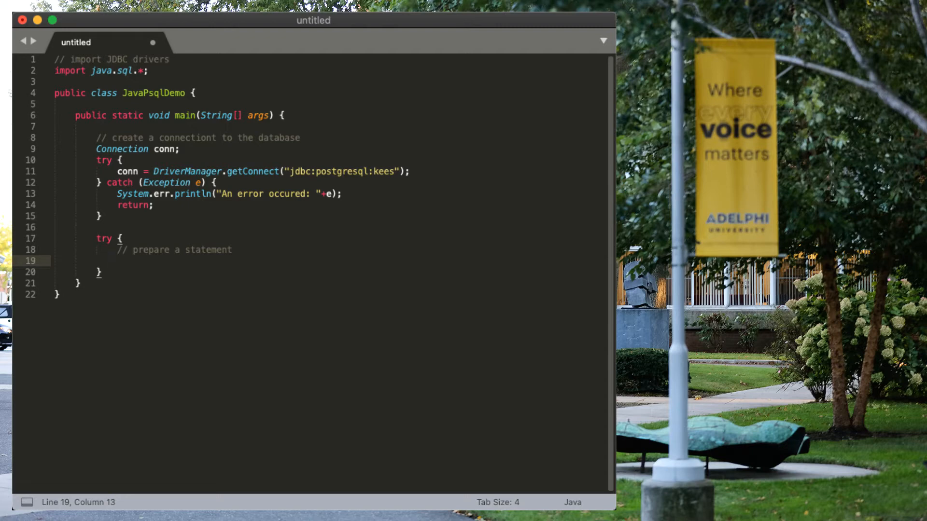
text(Pre)
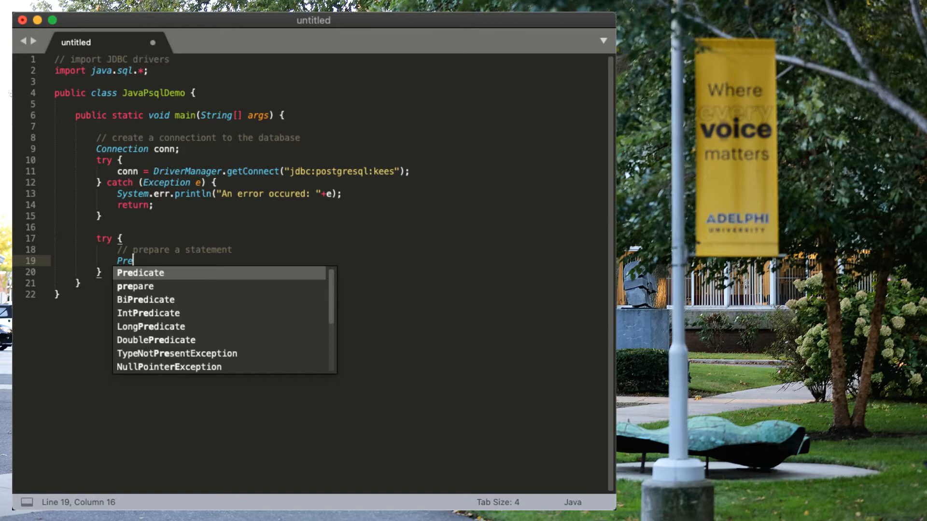
text(paredStatement)
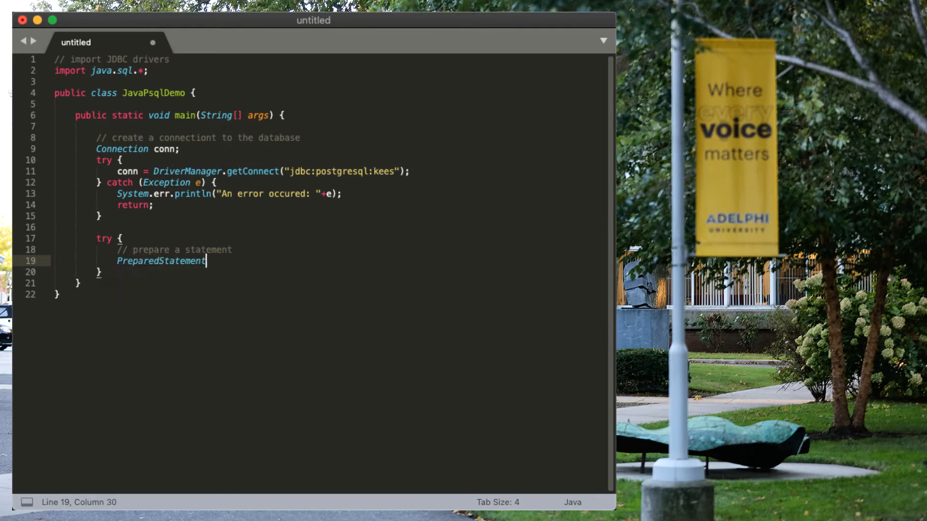
text(st;)
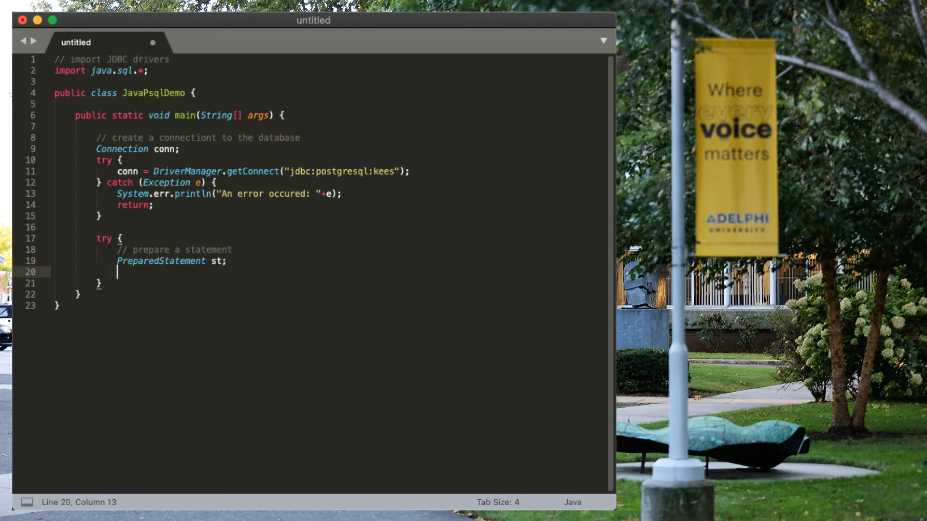
text(st = conn)
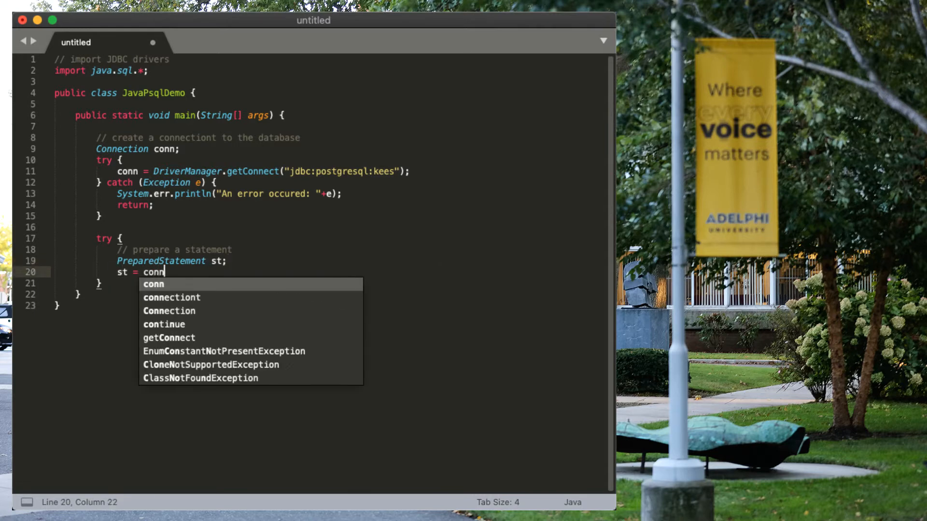
text(.prepareStatement("SELECT *)
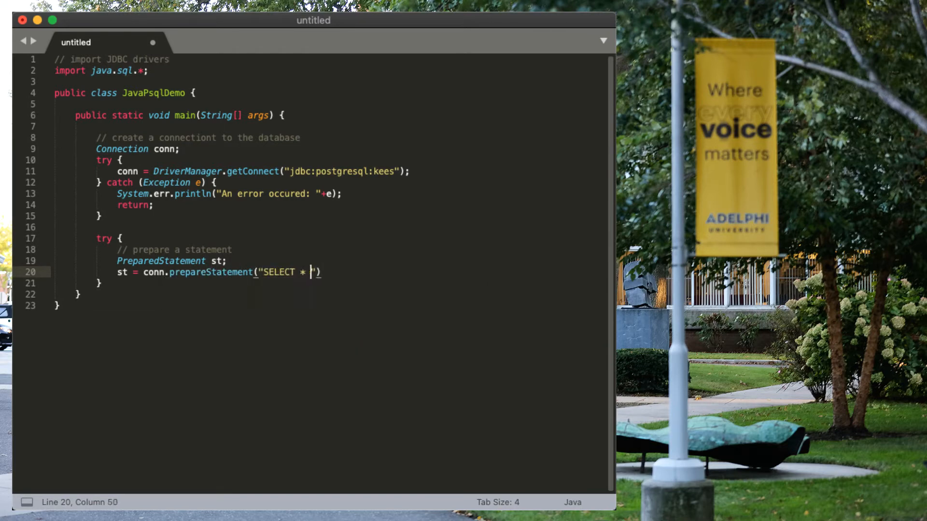
text(FROM grades WHERE courseid=)
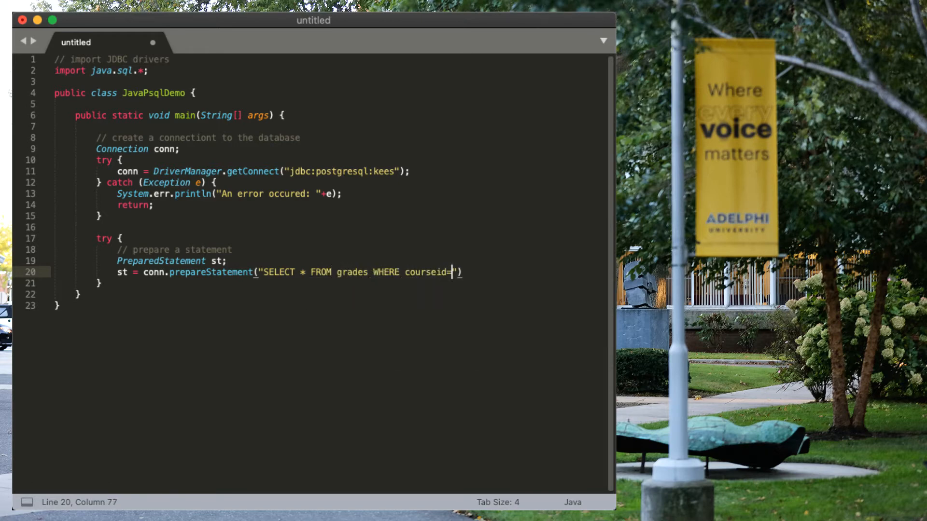
text(?)
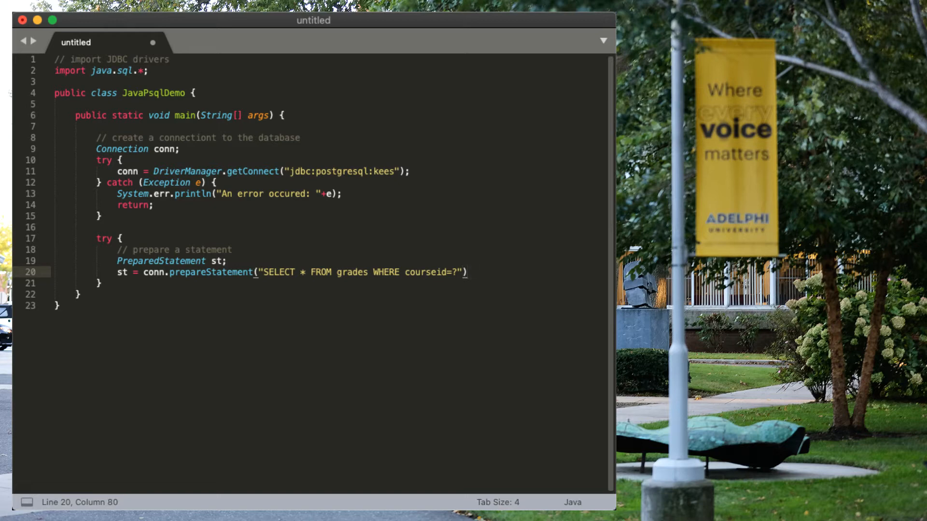
text(;)
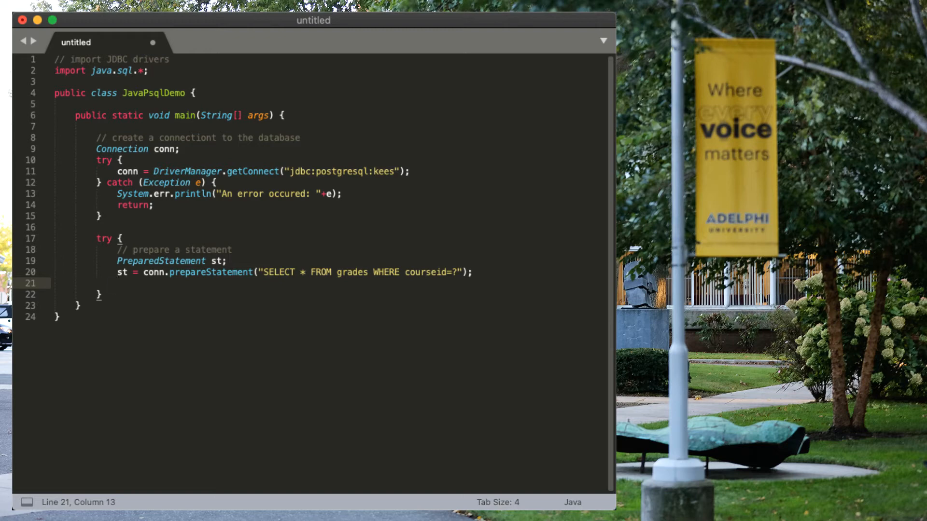
- Set the query parameter with st.setInt(1, Integer.parseInt(args[0]));
text(set.)
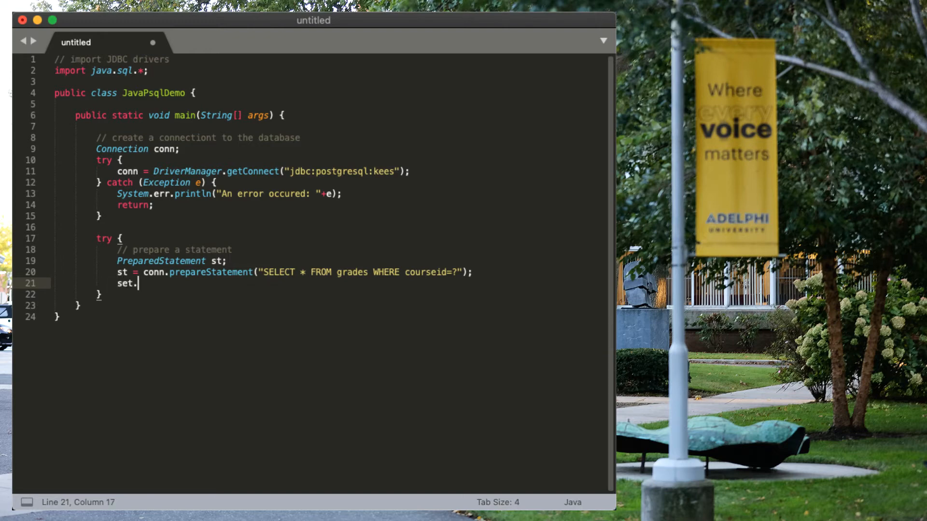
text(setInt)
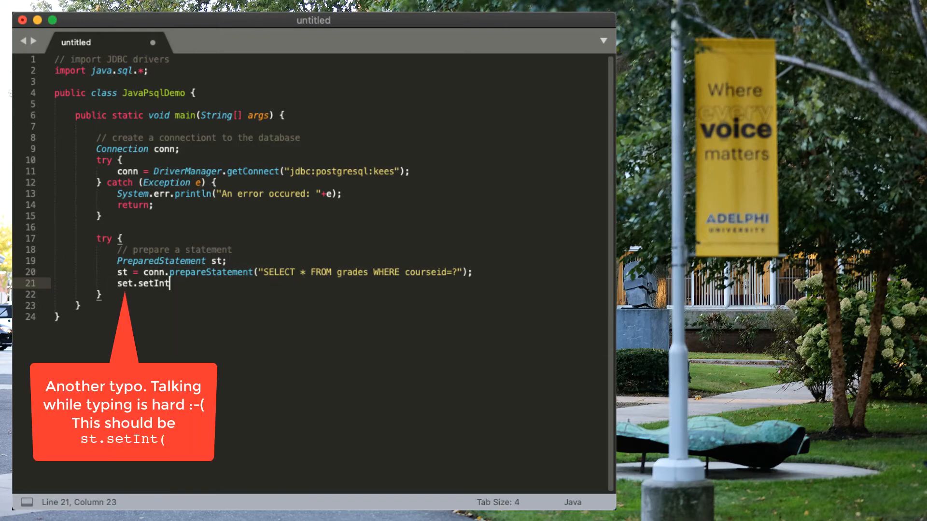
text((1, Integer.parseInt(args[0)
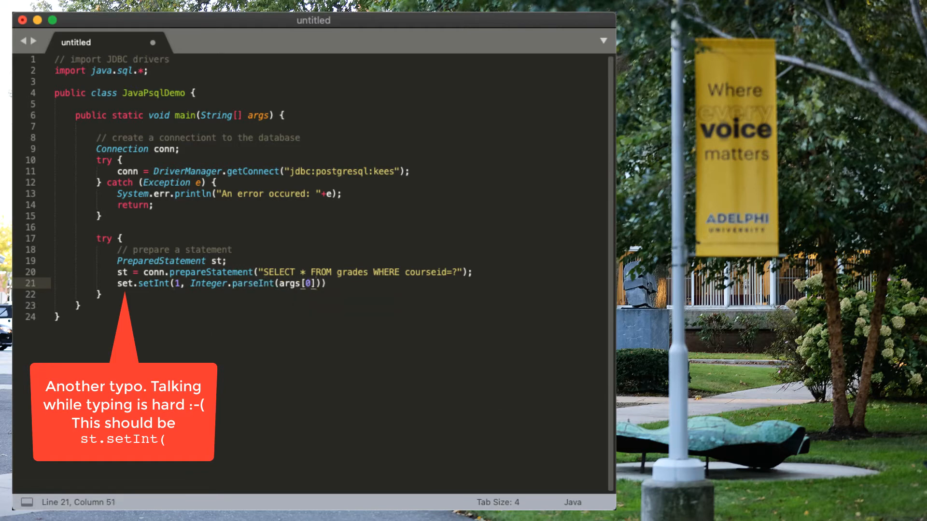
text();)
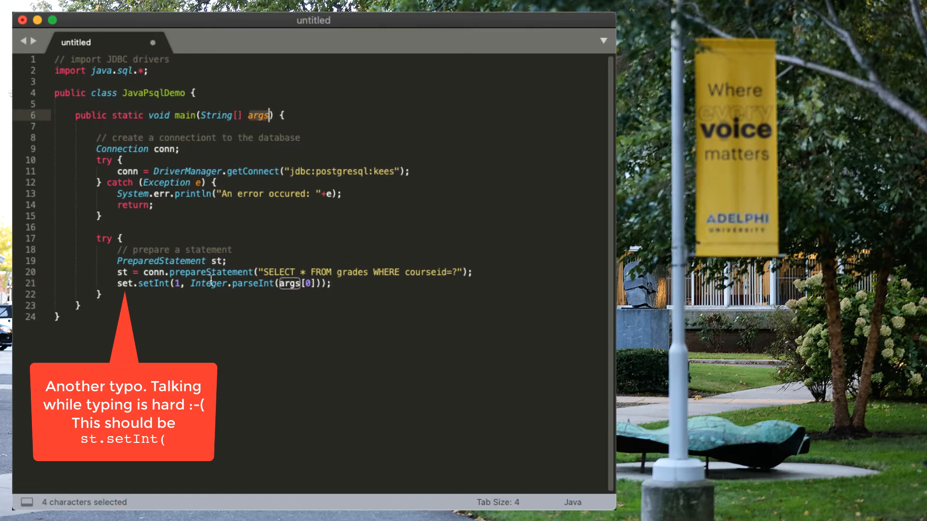
mouse_move(450, 268)
text(Result)
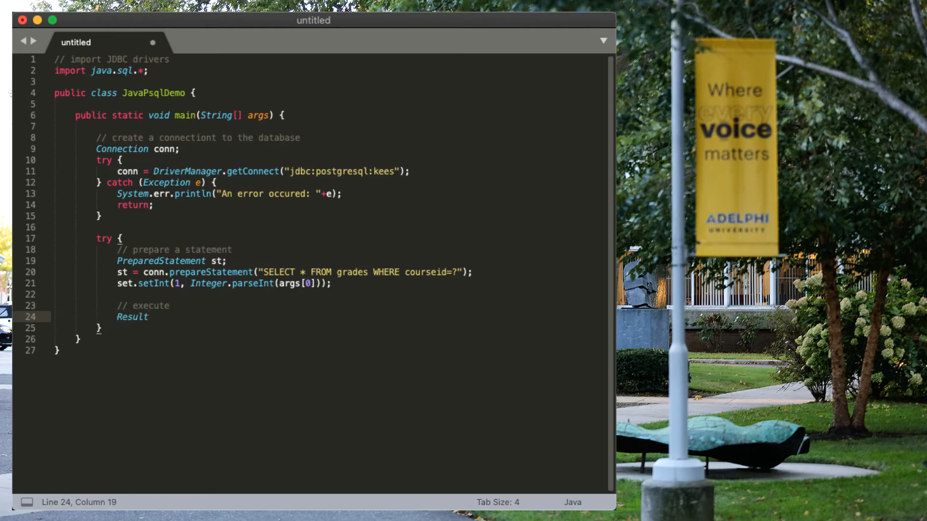
- Store st.executeQuery() in a ResultSet and begin a '// print' comment below
text(Set)
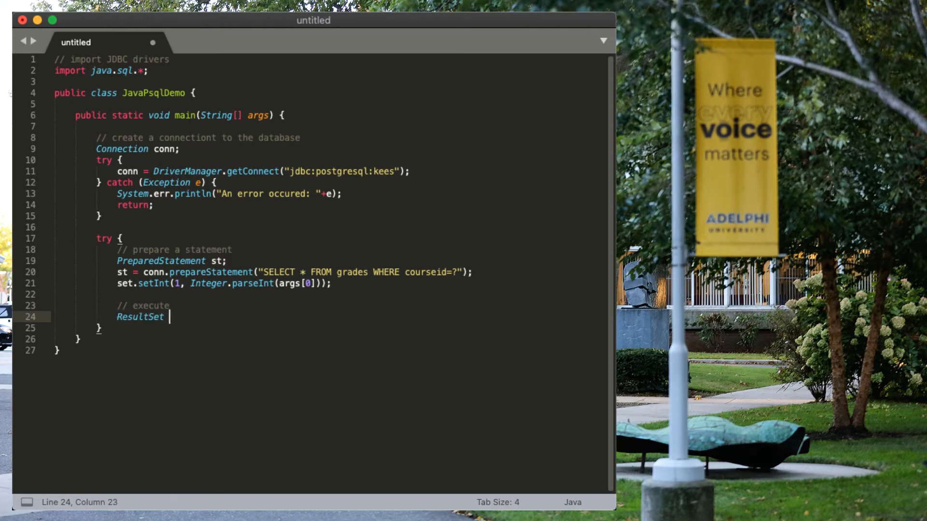
text(= st.)
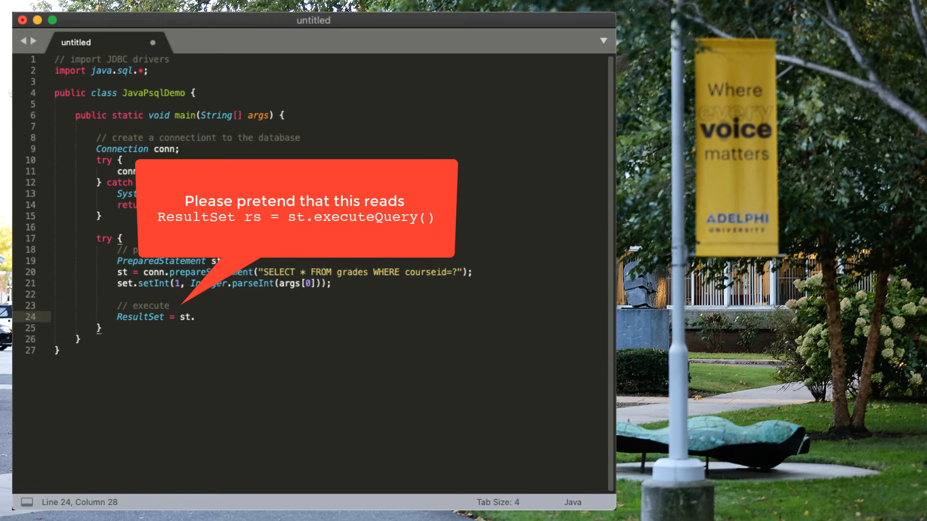
text(executeQuery())
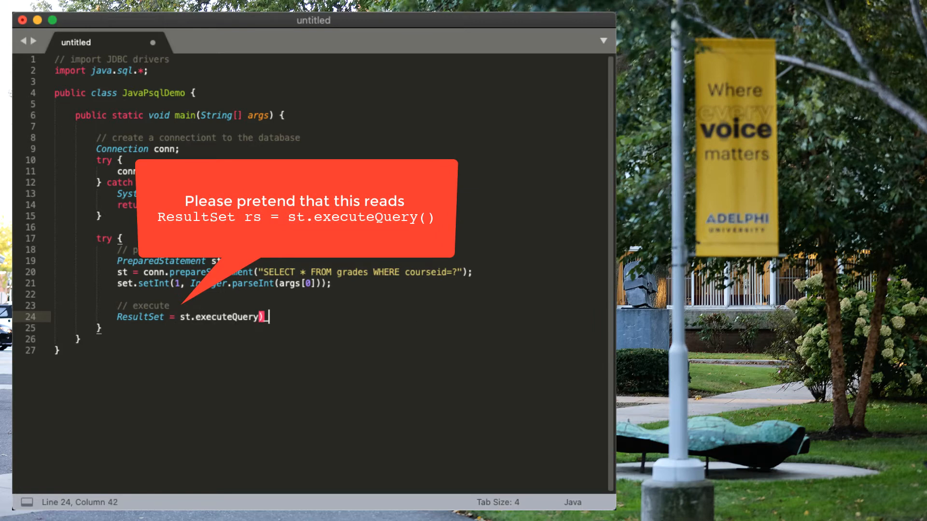
text(;)
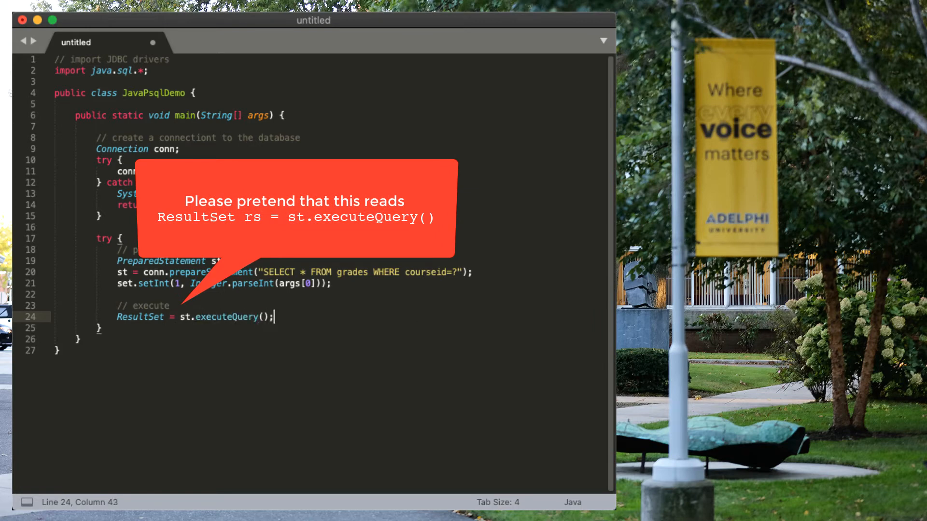
text(// print)
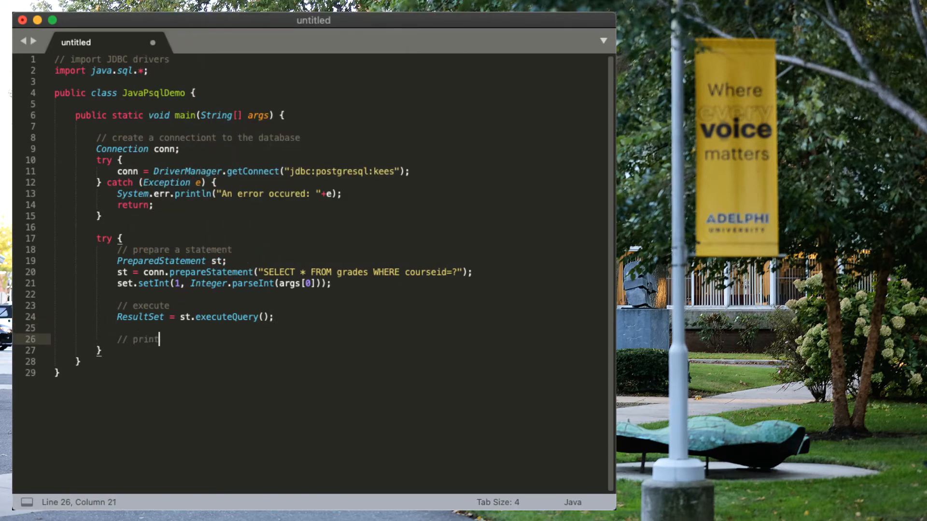
- Write a while (rs.next()) loop printing studentid, courseid, term and grade, breaking arguments onto new lines
text(results)
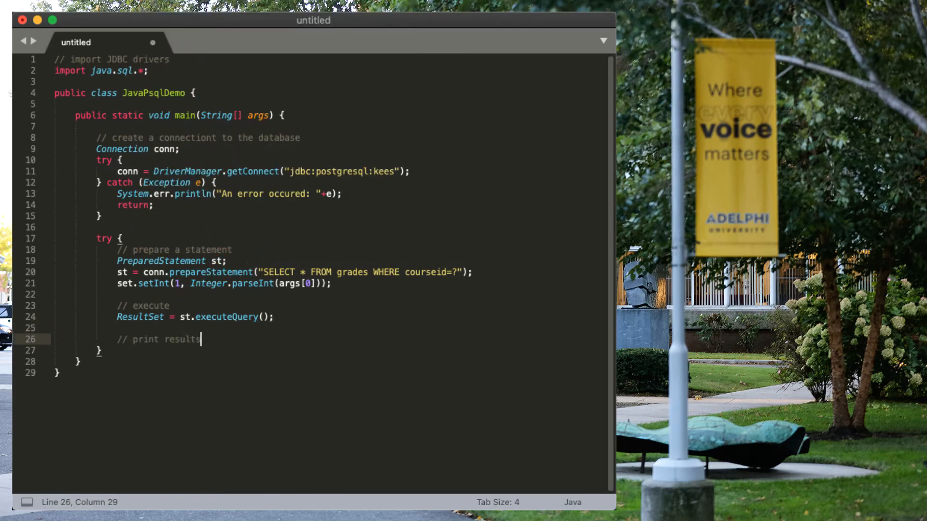
text(while (re)
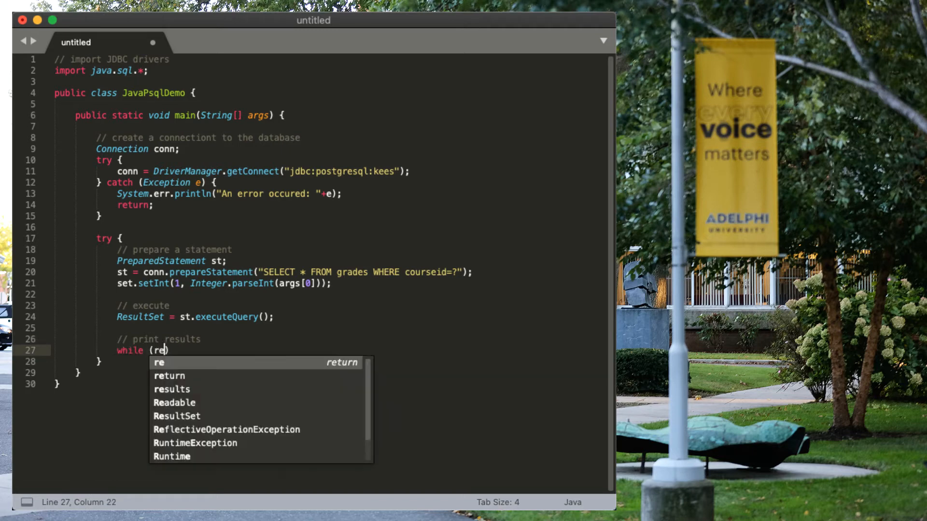
text(s.next()
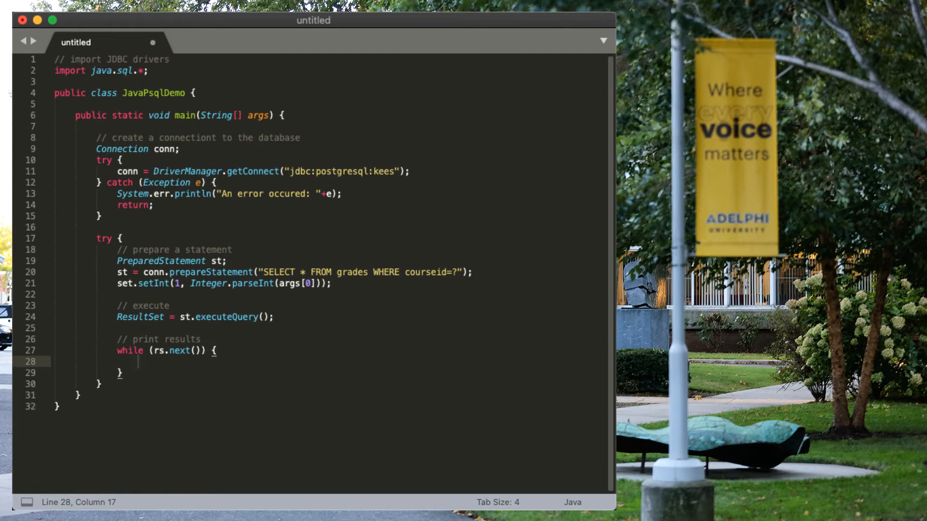
mouse_move(439, 242)
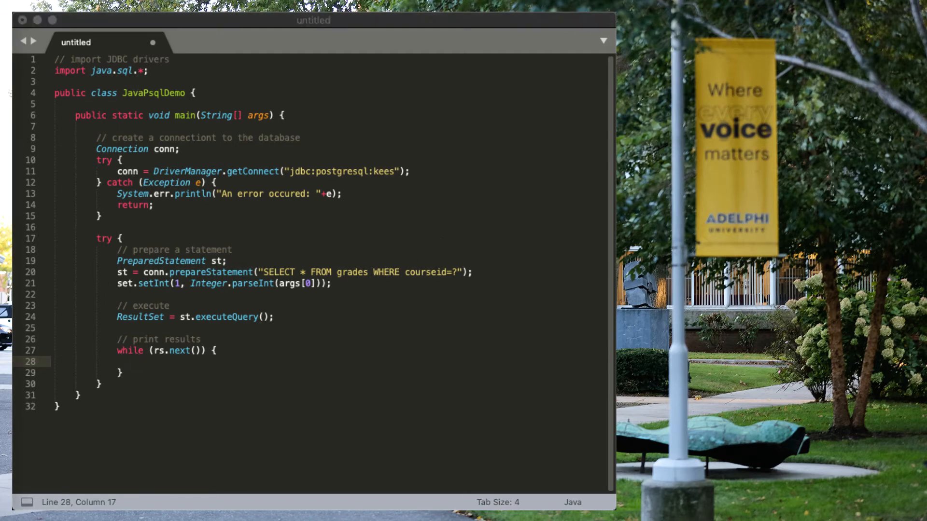
mouse_move(161, 367)
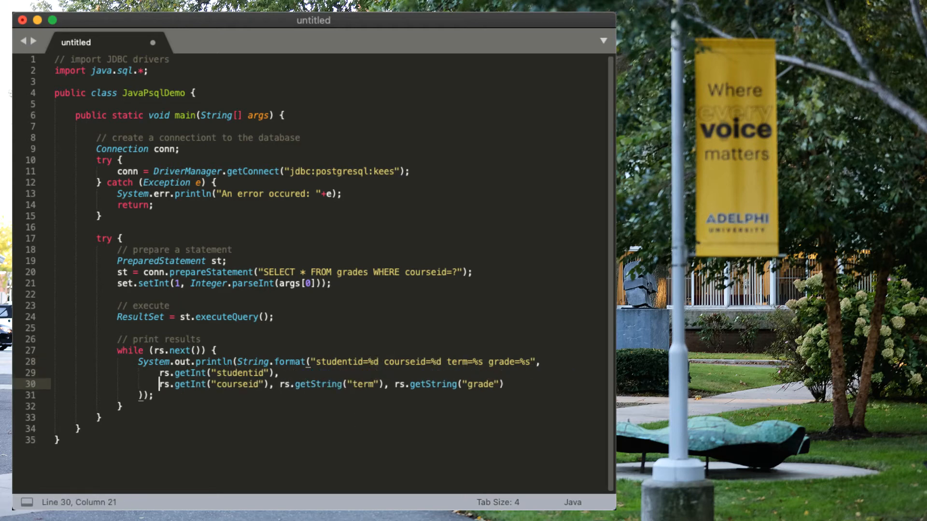
click(251, 384)
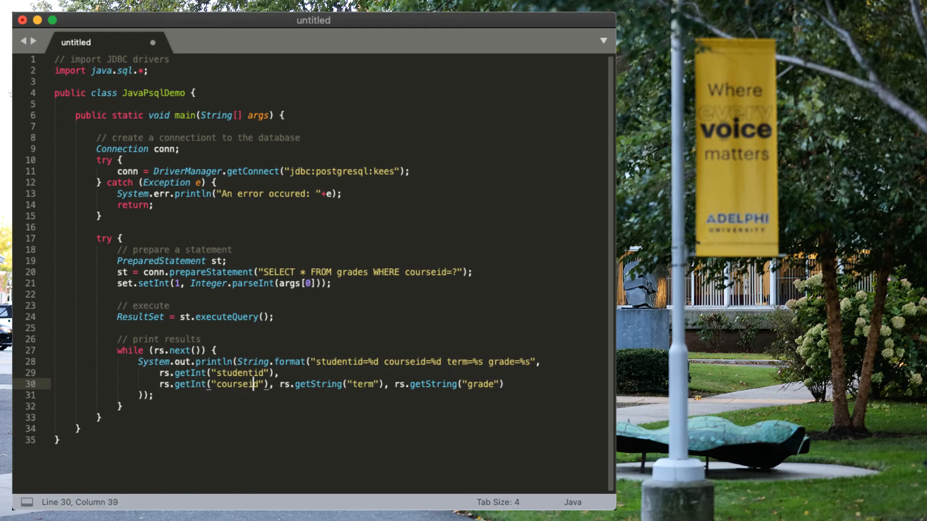
key(Enter)
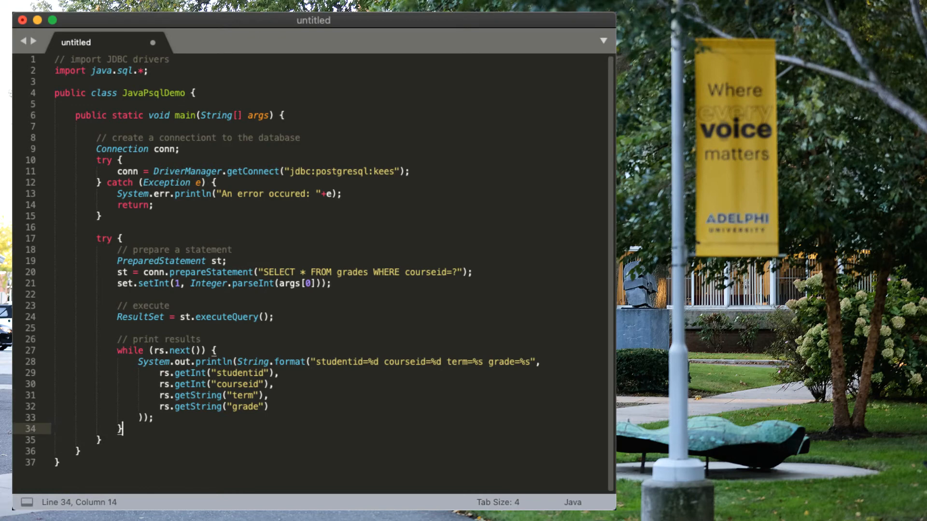
- Add rs.close() and st.close() after the loop and an '// import JDBC drivers' comment
text(rs.close();)
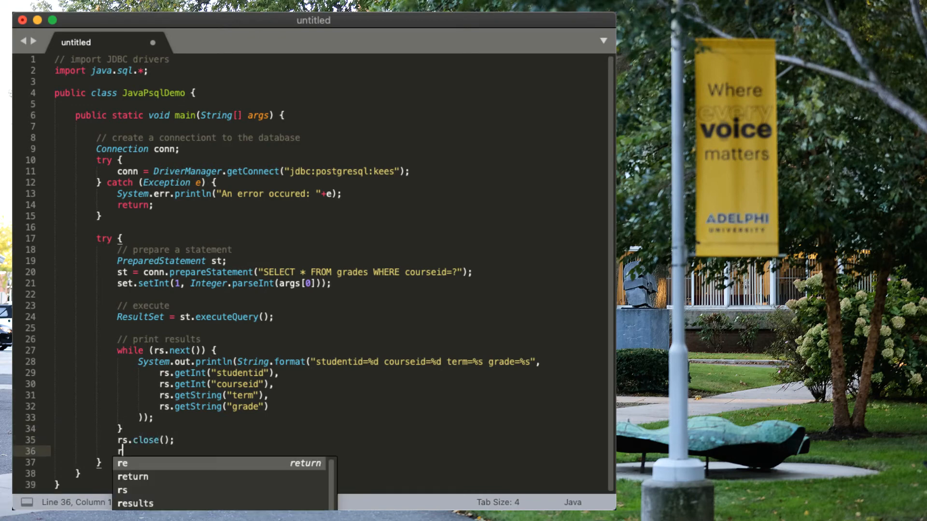
text(st.close();)
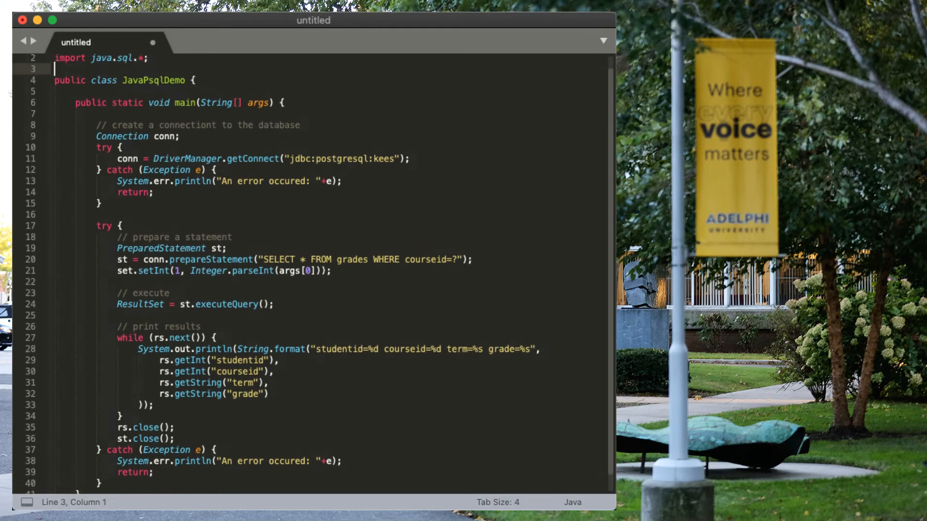
text(// import JDBC drivers)
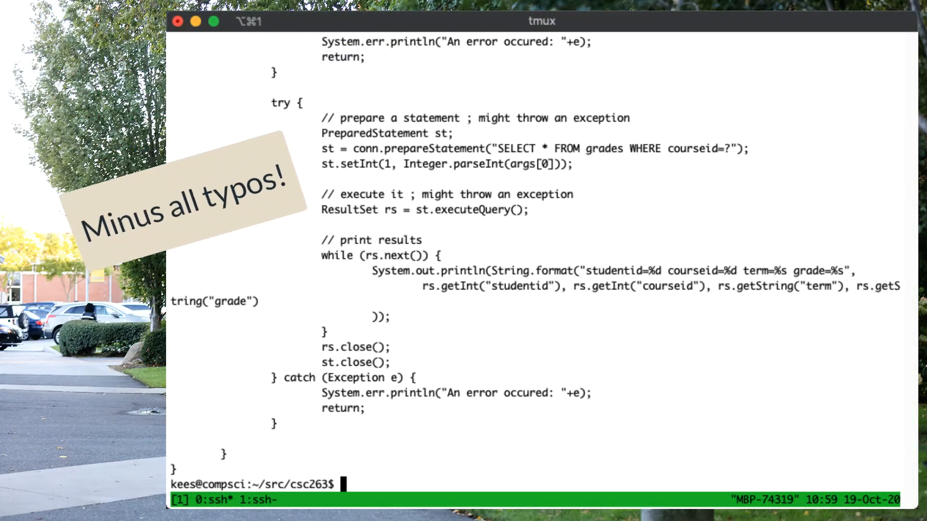
mouse_move(593, 184)
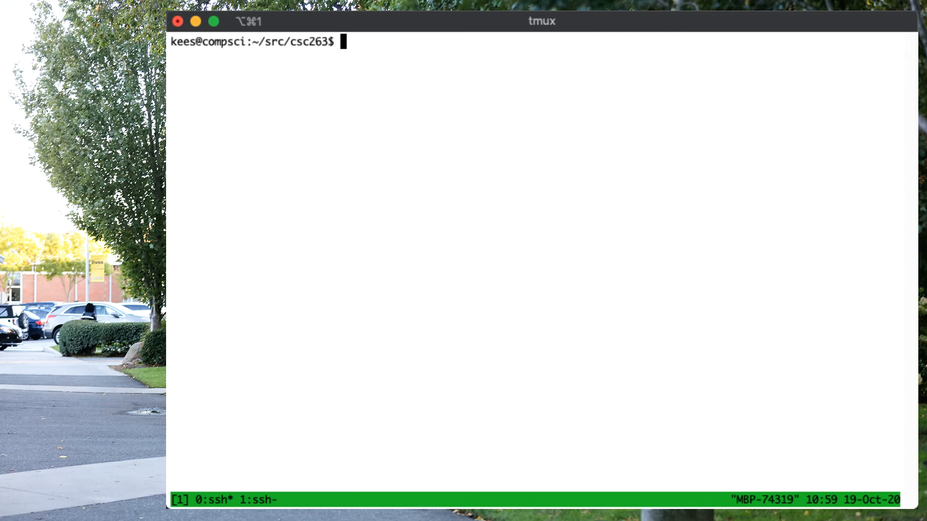
- Compile the program in tmux with javac JavaPsqlDemo.java
text(rm)
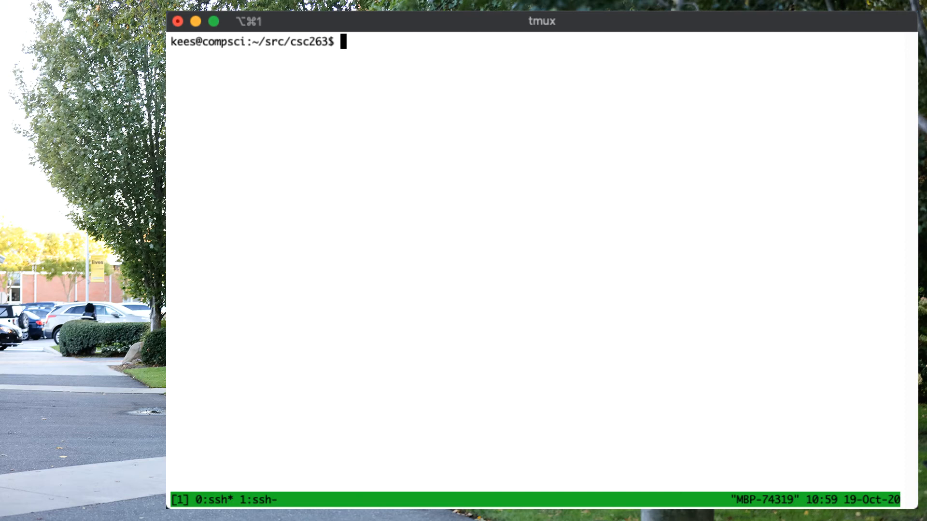
text(jav)
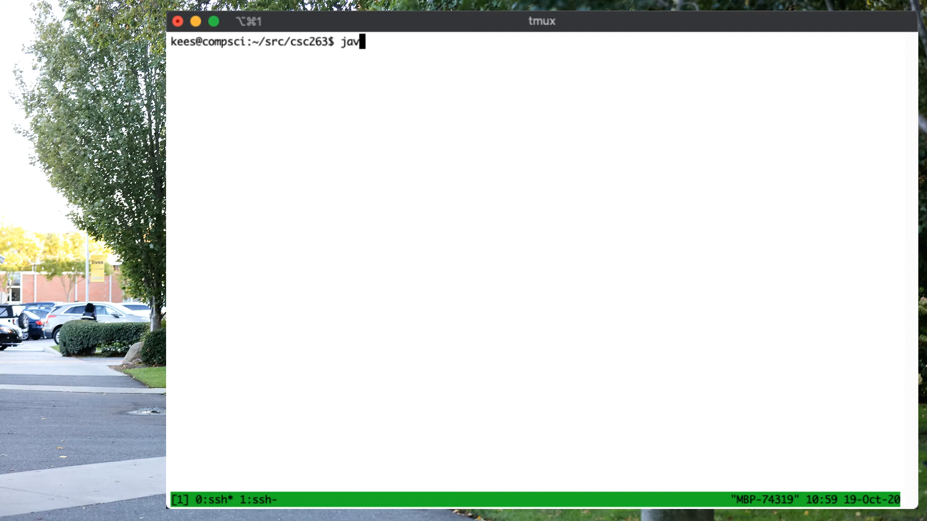
text(c)
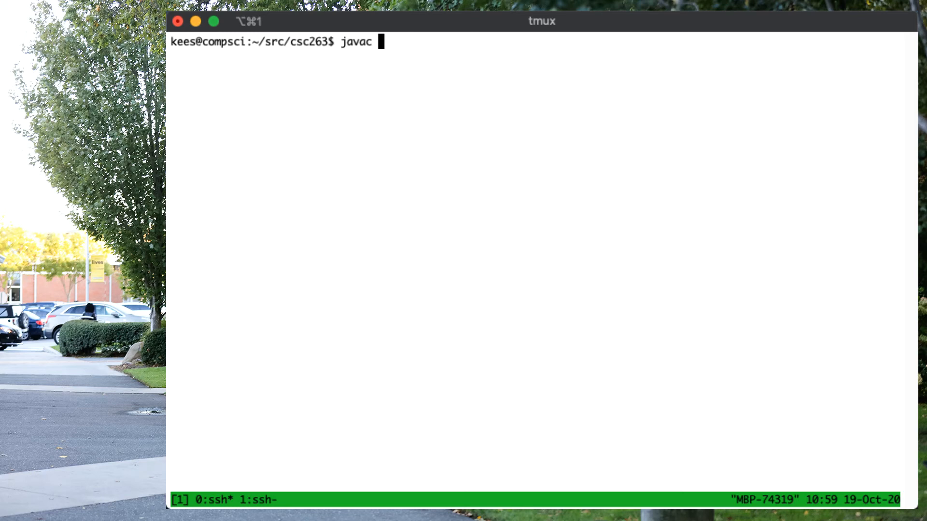
text(JavaPsqlDemo.java)
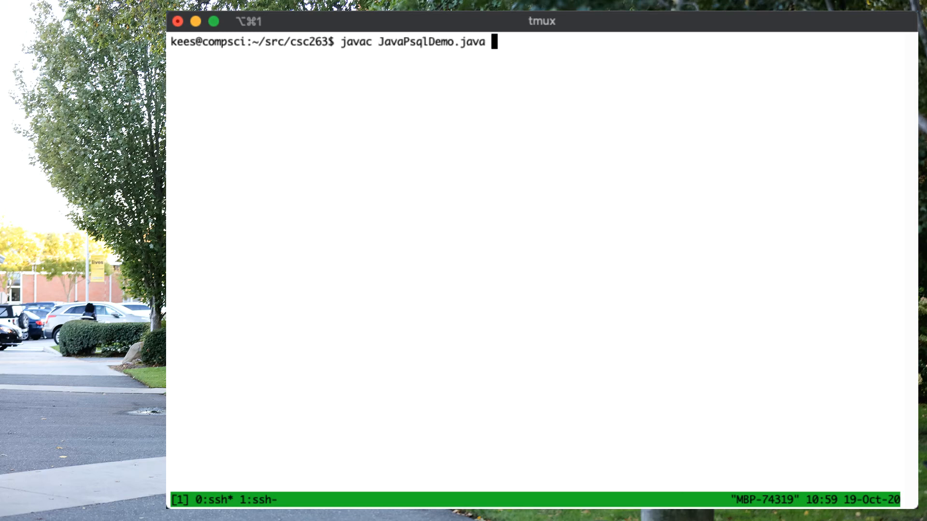
key(Return)
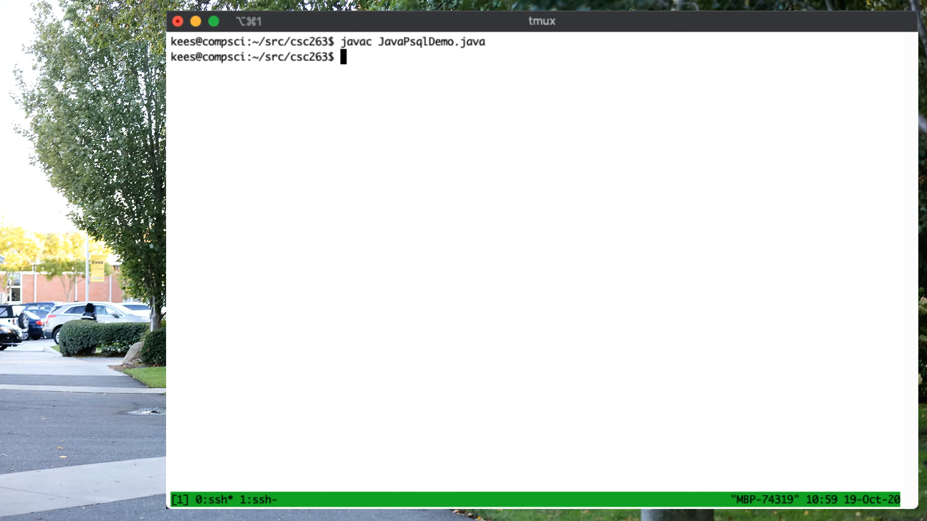
- Run java JavaPsqlDemo without a classpath, getting a 'no suitable driver' error
text(java)
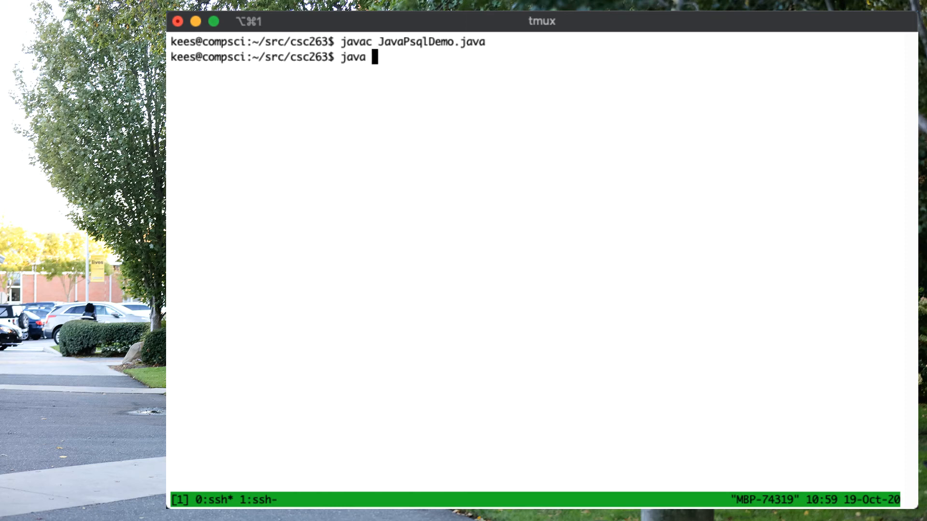
key(Return)
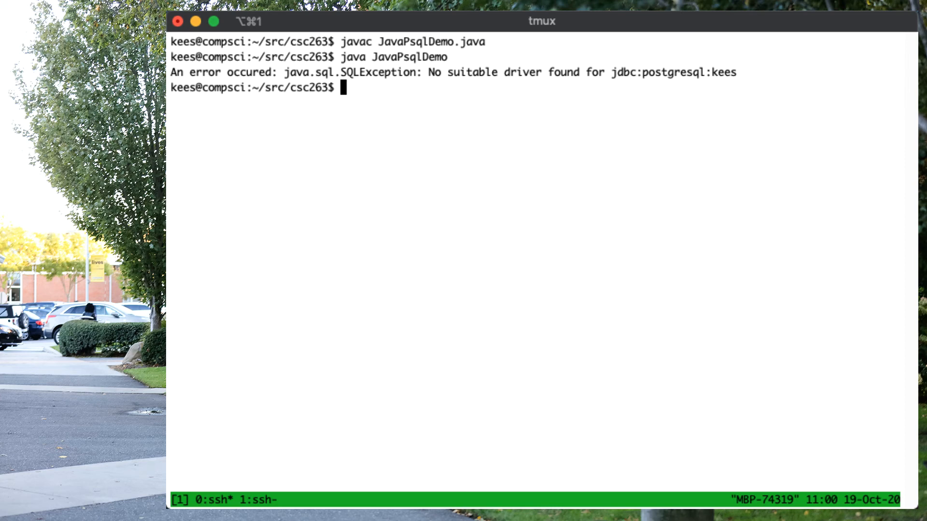
- Run JavaPsqlDemo for course 145263 with `pwd` and /usr/share/java/postgresql.jar on the classpath
text(rm *class)
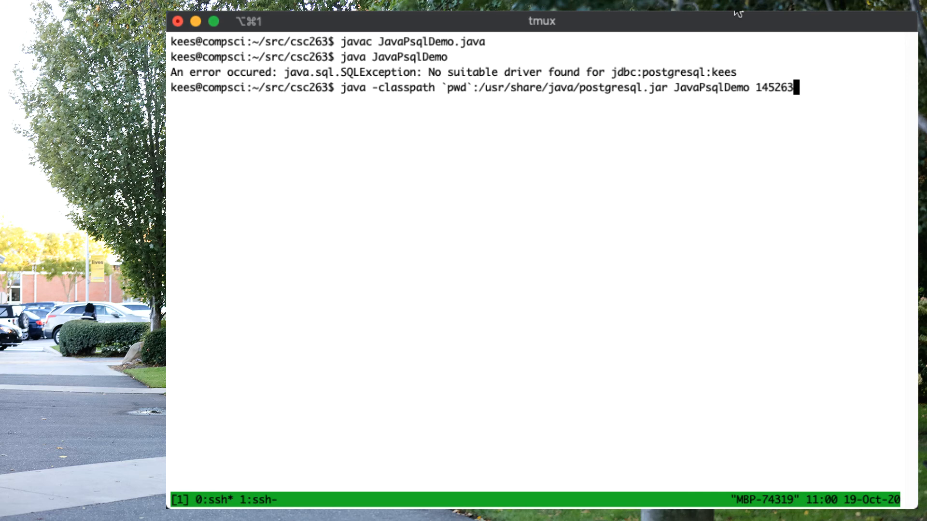
mouse_move(383, 87)
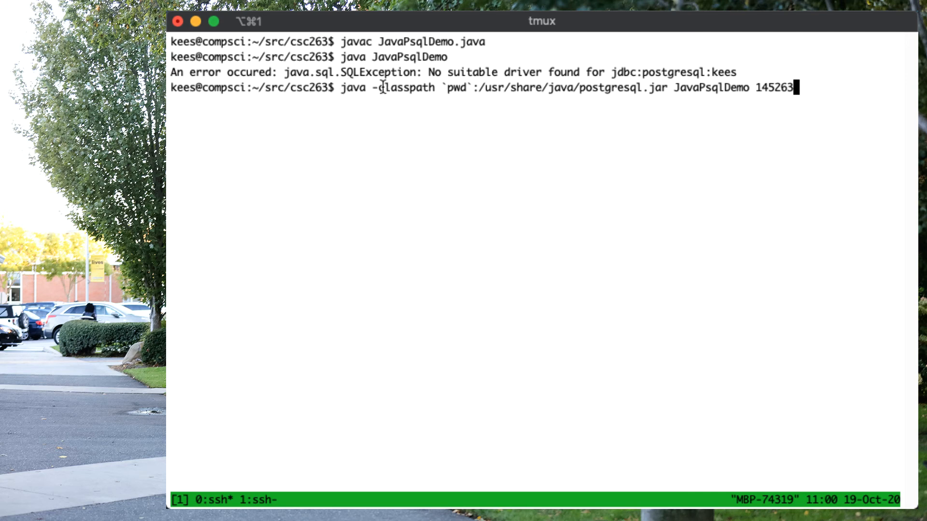
double_click(403, 87)
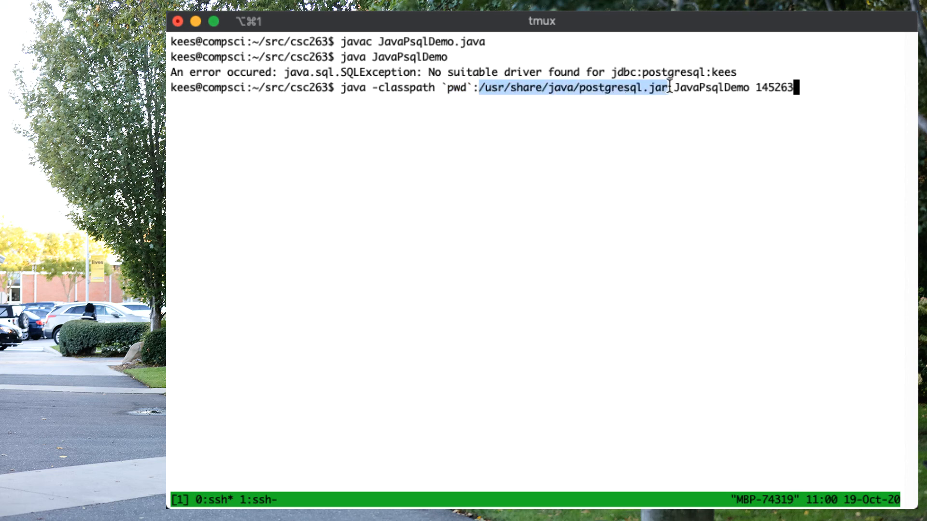
mouse_move(617, 107)
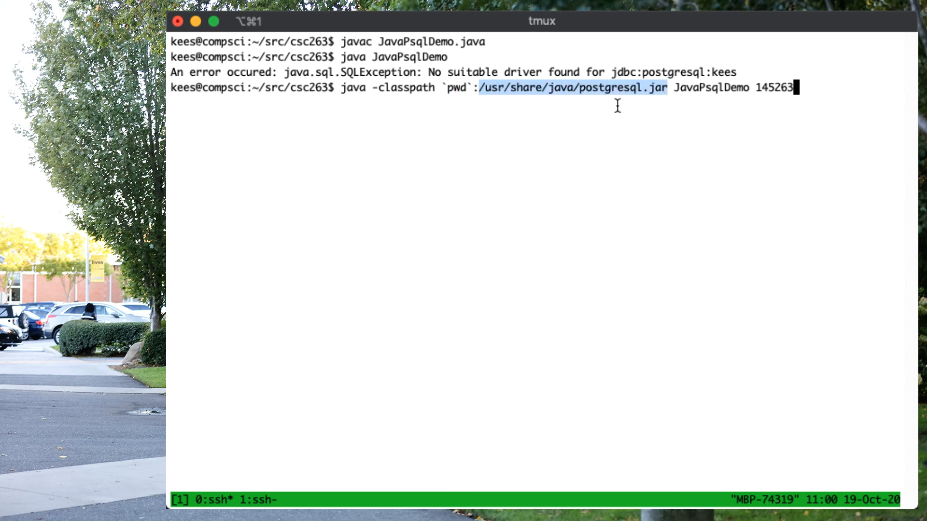
mouse_move(713, 87)
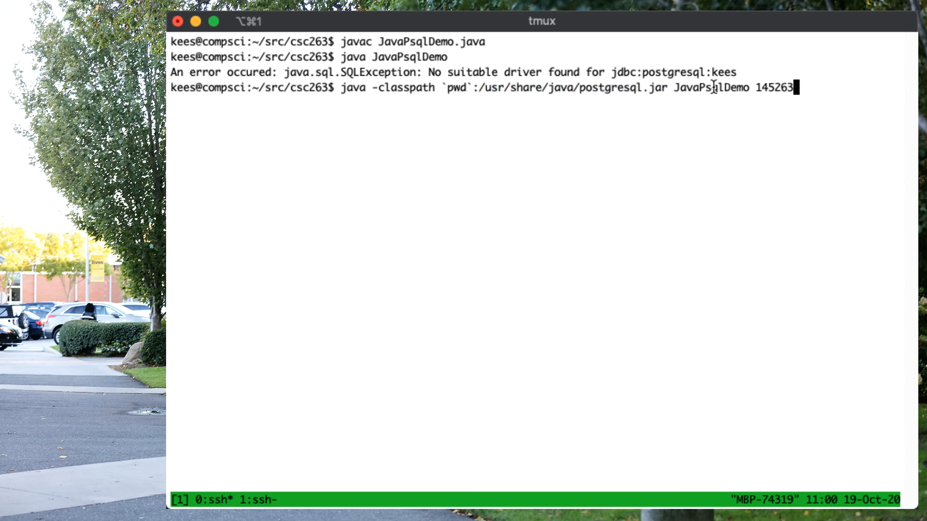
double_click(709, 88)
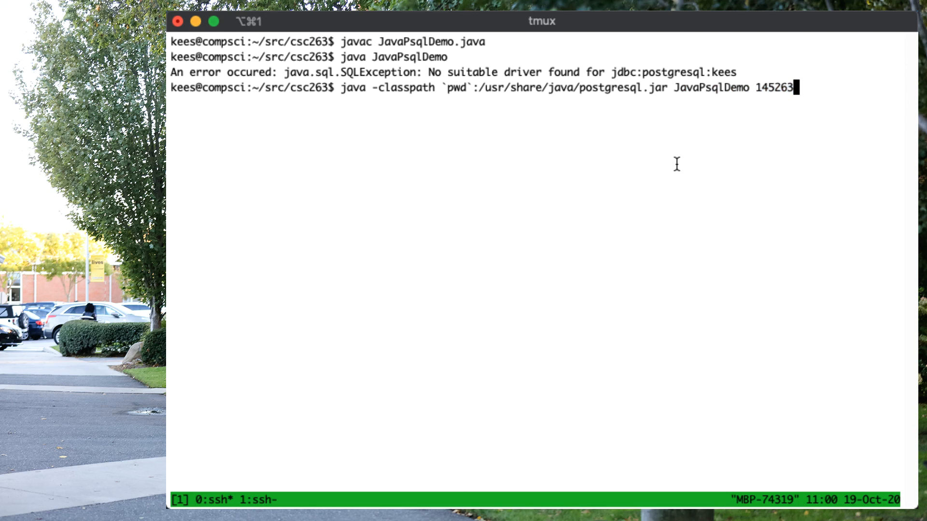
mouse_move(438, 93)
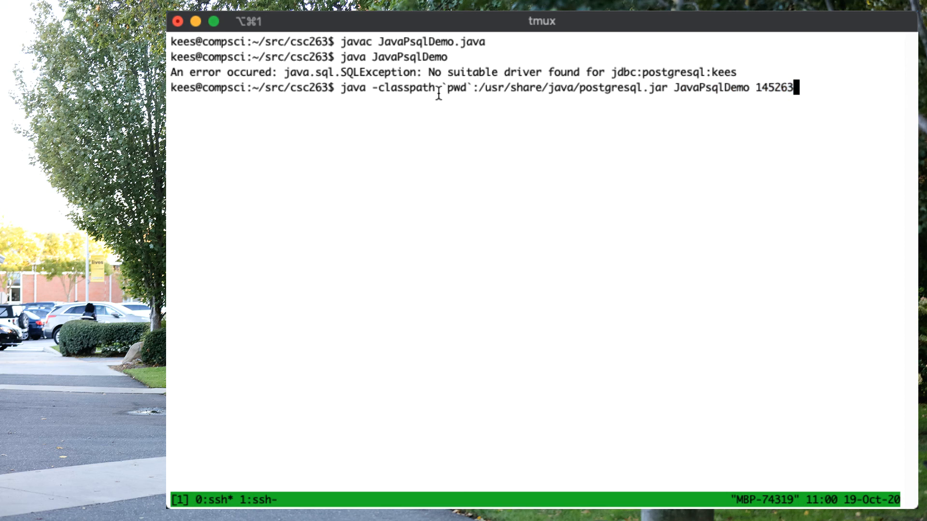
double_click(456, 88)
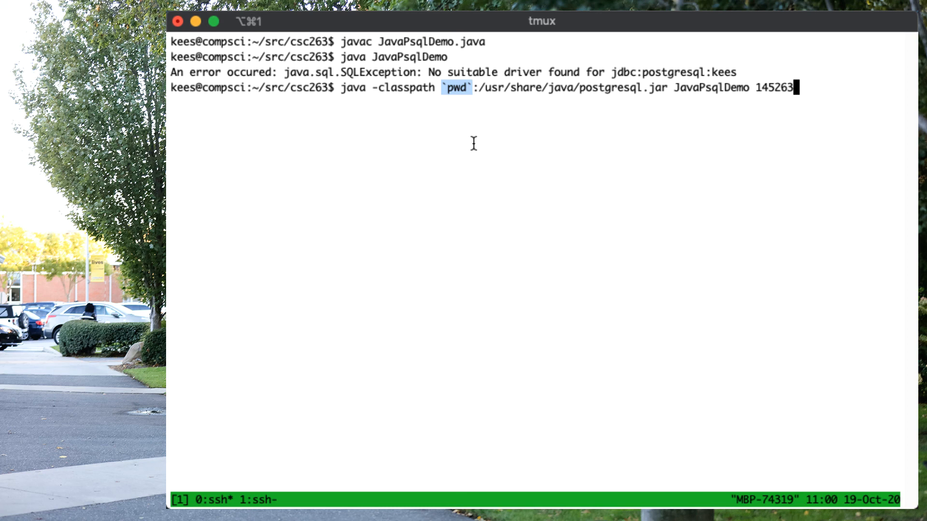
double_click(711, 87)
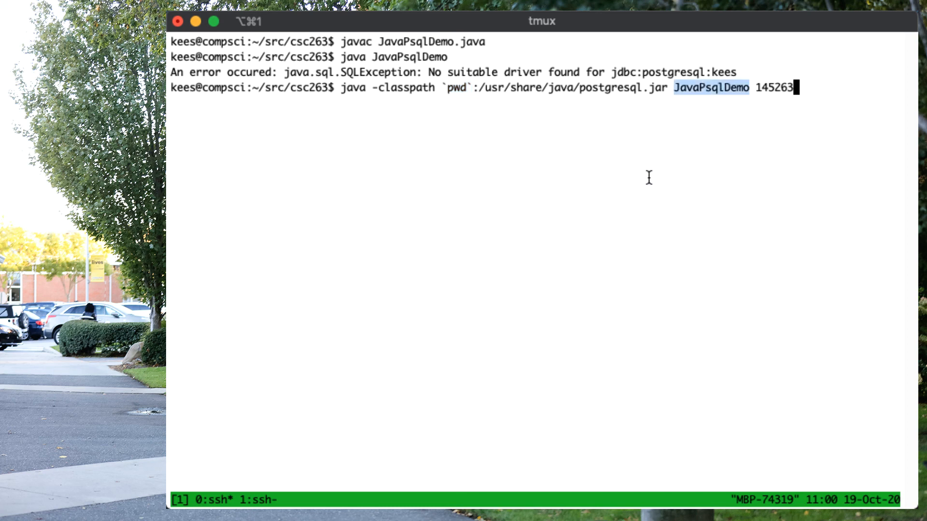
mouse_move(479, 94)
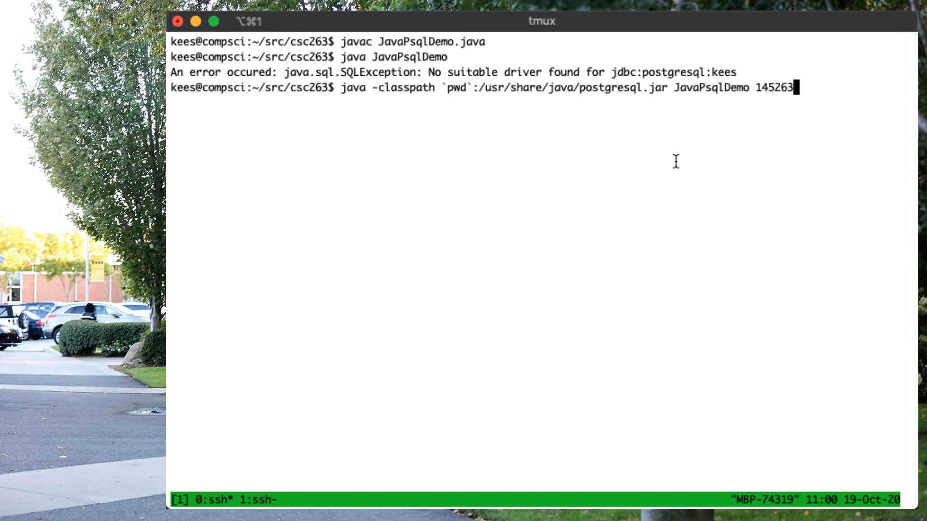
key(Return)
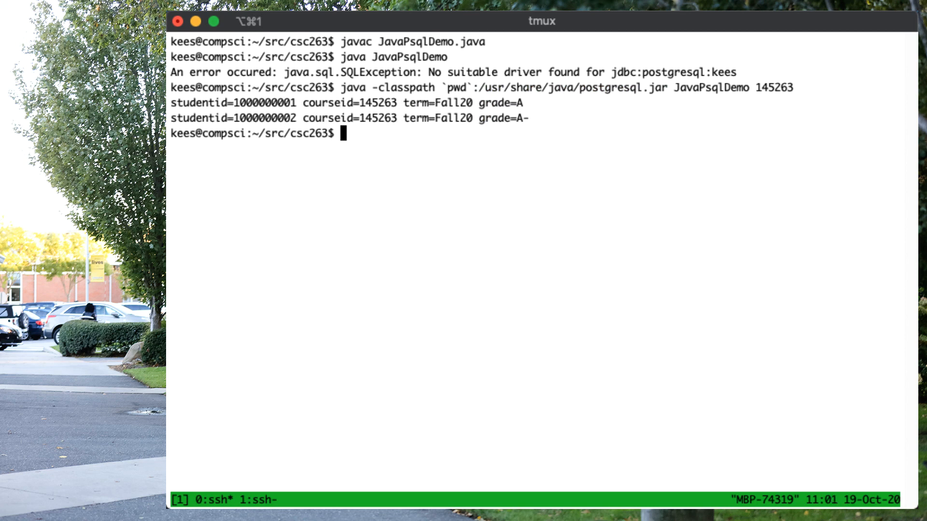
mouse_move(345, 90)
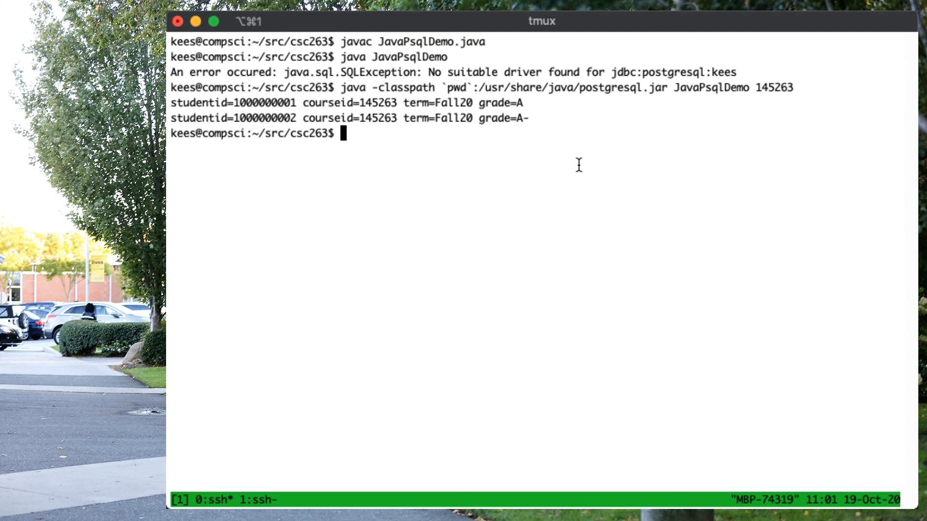
- Rerun JavaPsqlDemo with '.' instead of `pwd` in the classpath
key(Up)
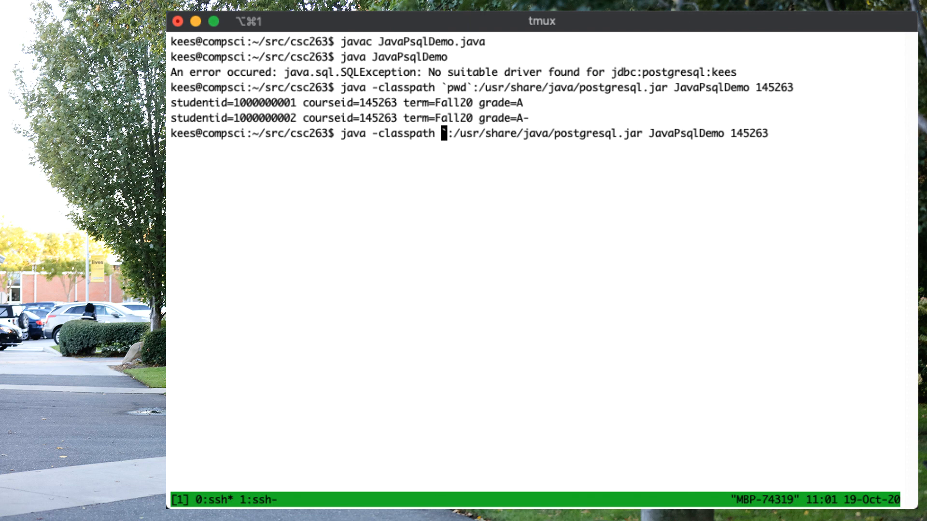
key(Return)
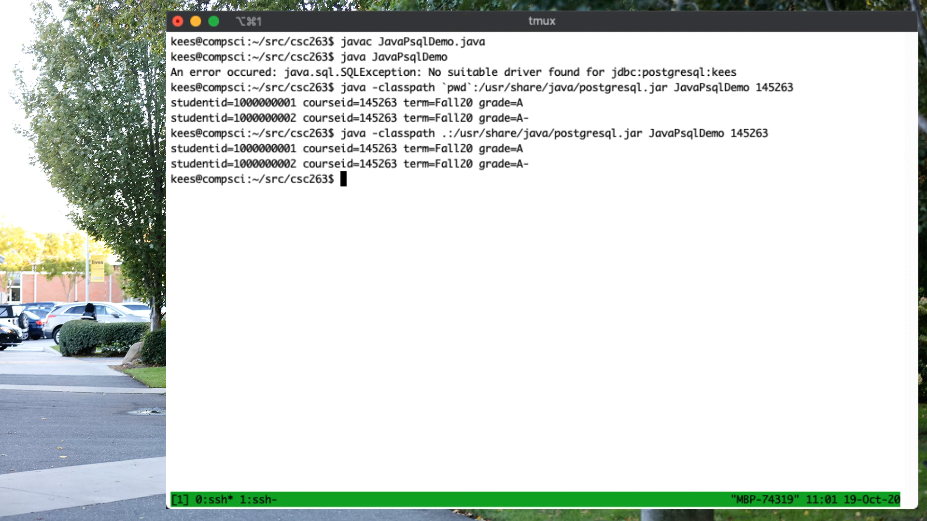